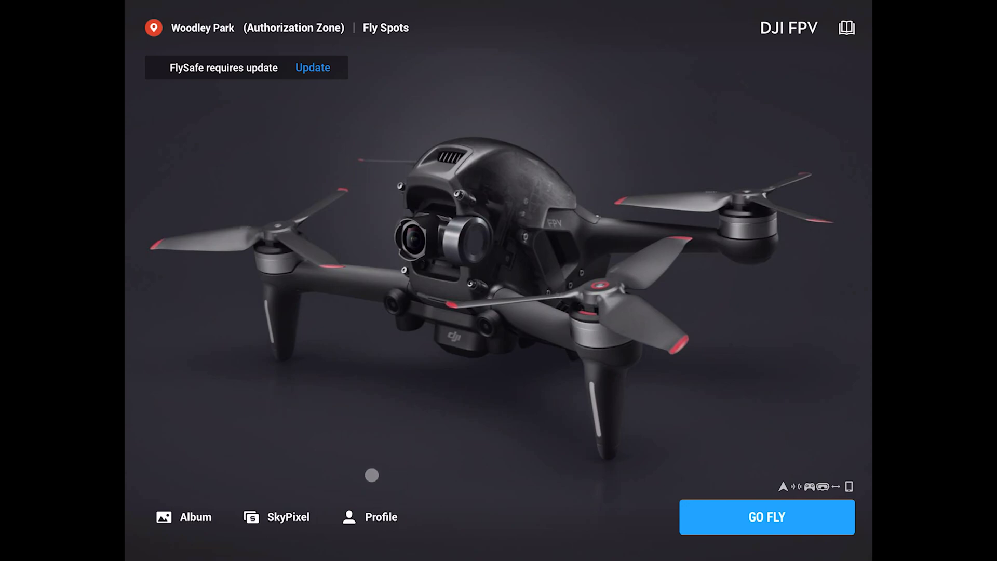
Copy the DJI FPV's aircraft serial number from DJI Fly's Device Management.
left_click(381, 516)
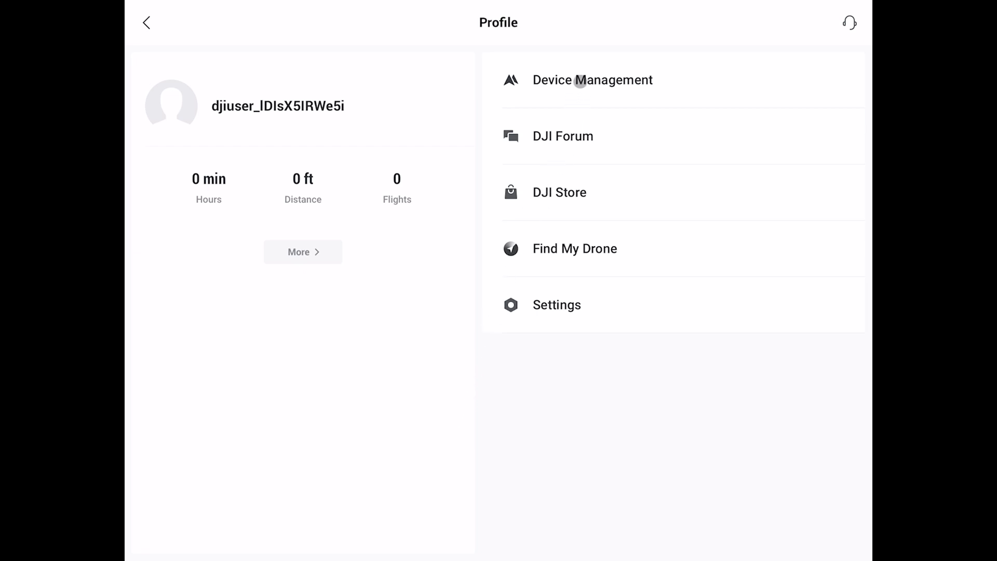
left_click(592, 80)
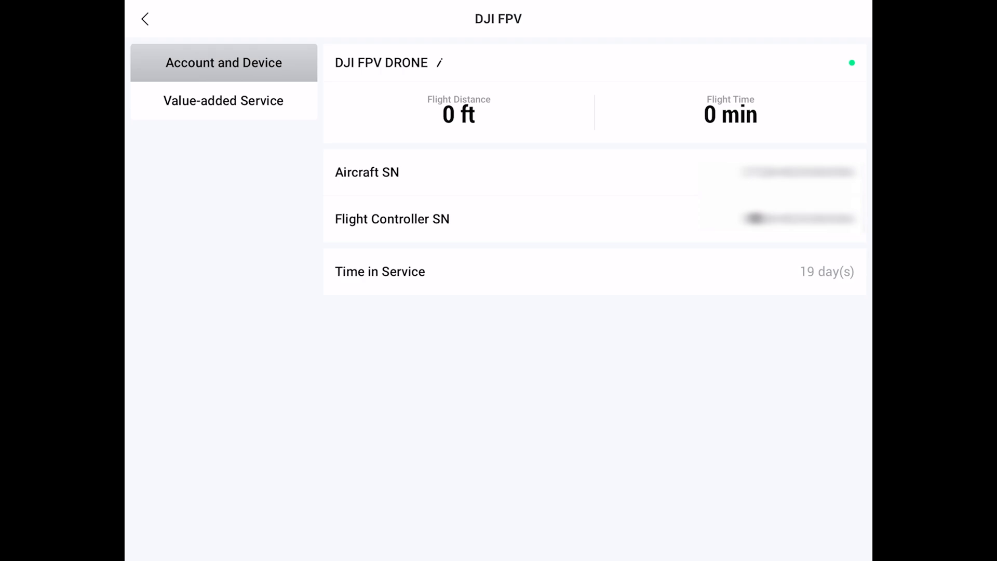
left_click(799, 219)
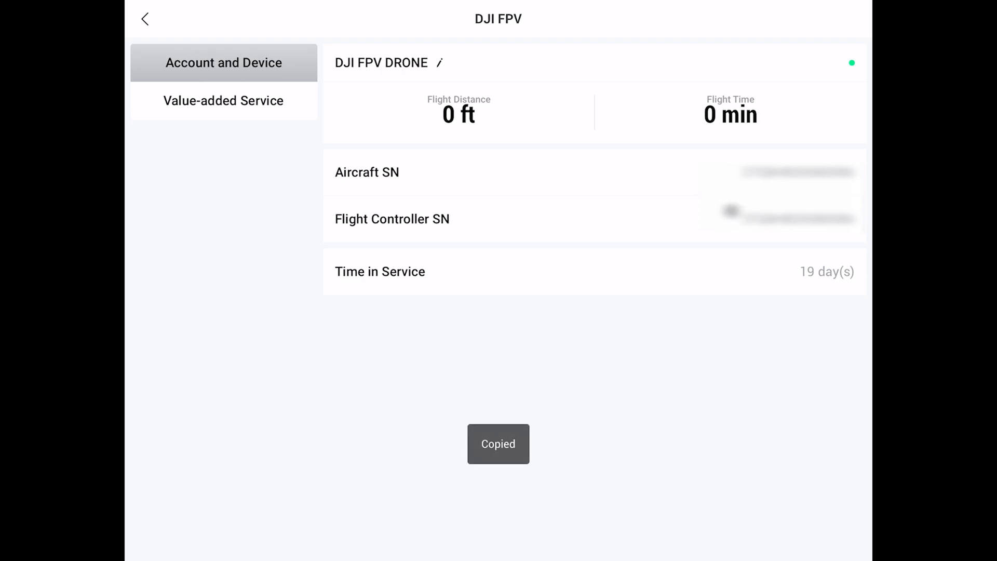
left_click(145, 18)
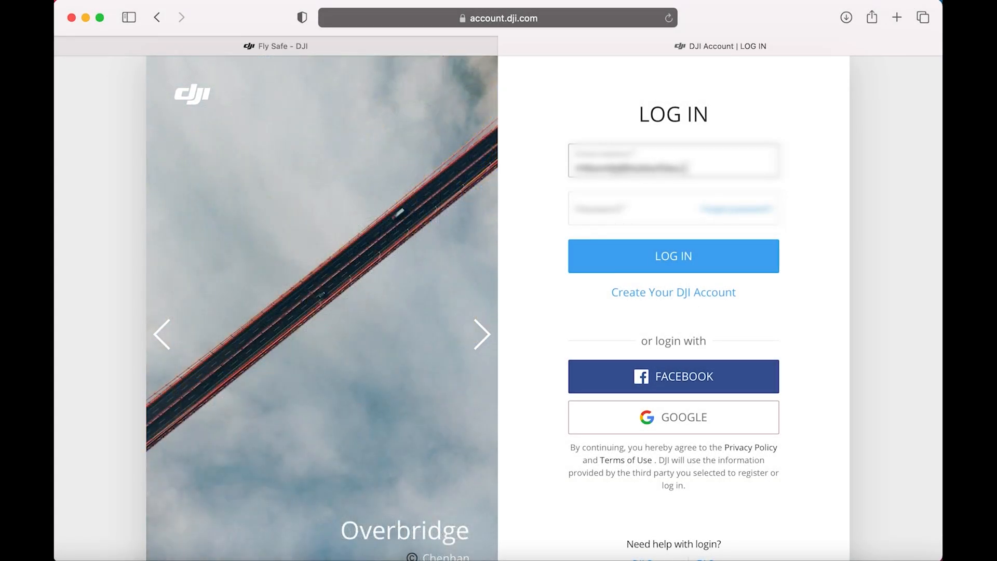
Log in to the DJI account with the email and password.
left_click(481, 335)
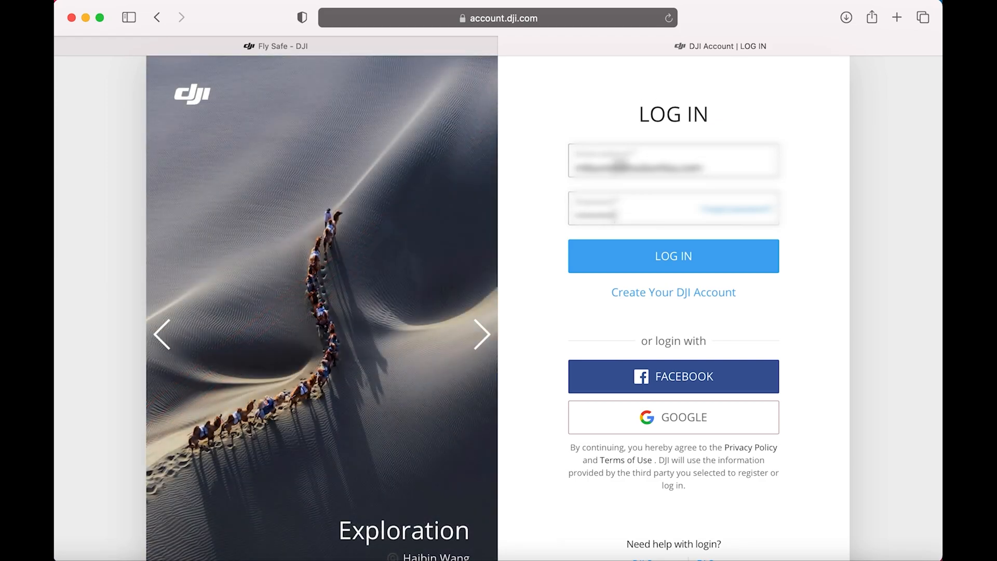
left_click(673, 256)
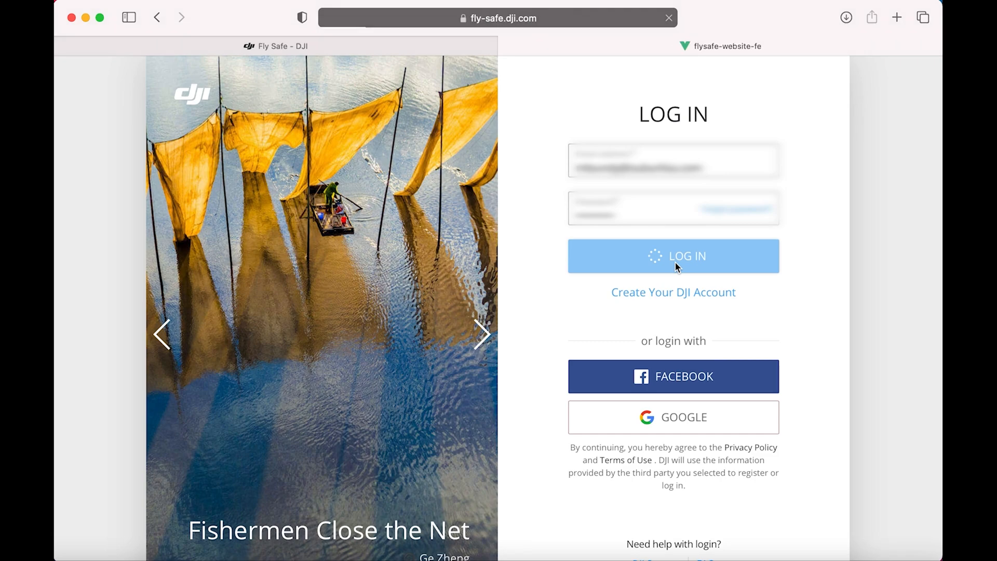
left_click(673, 255)
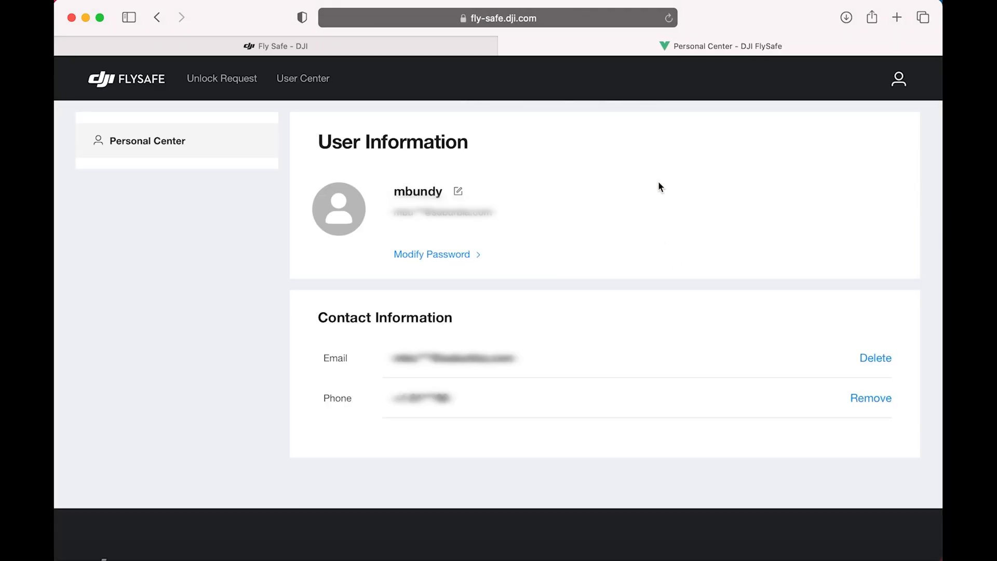
mouse_move(302, 78)
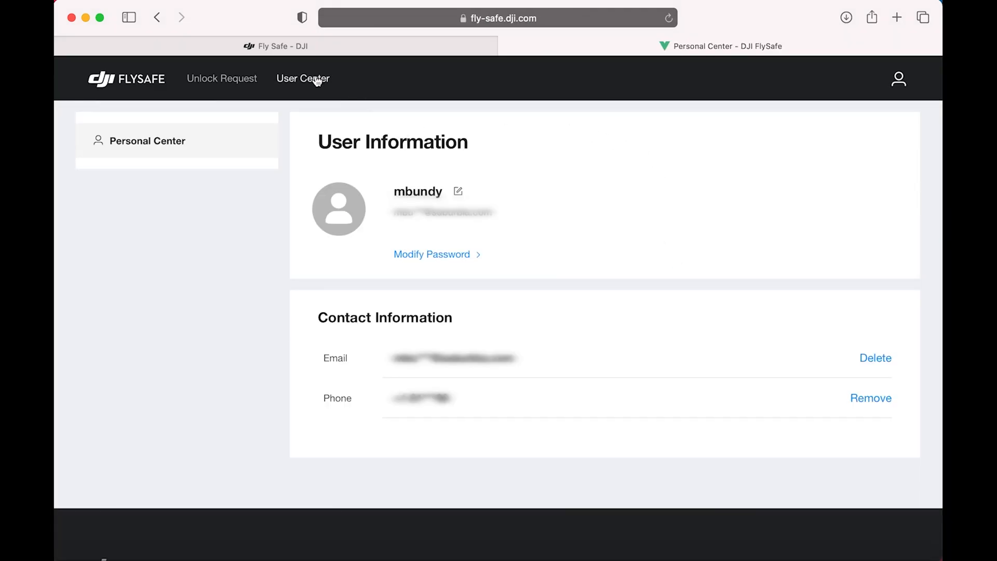
Start personal background certification in User Center with United States as the country.
left_click(302, 78)
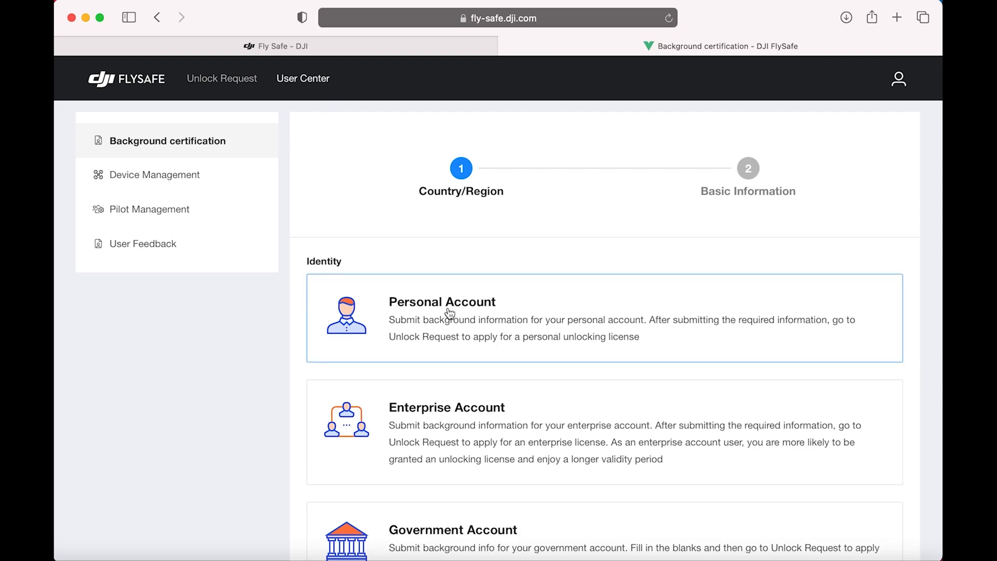
scroll("down", 3)
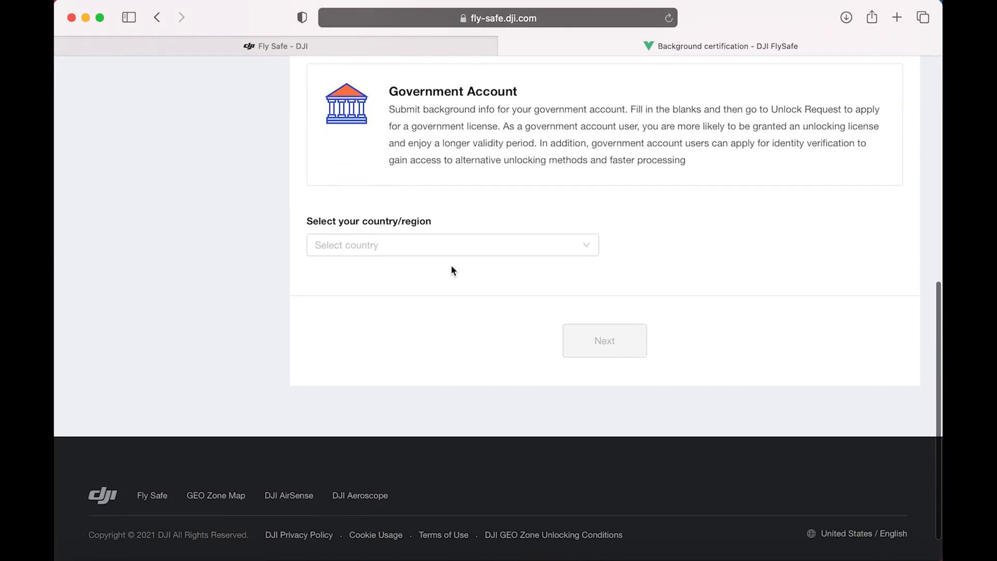
left_click(451, 244)
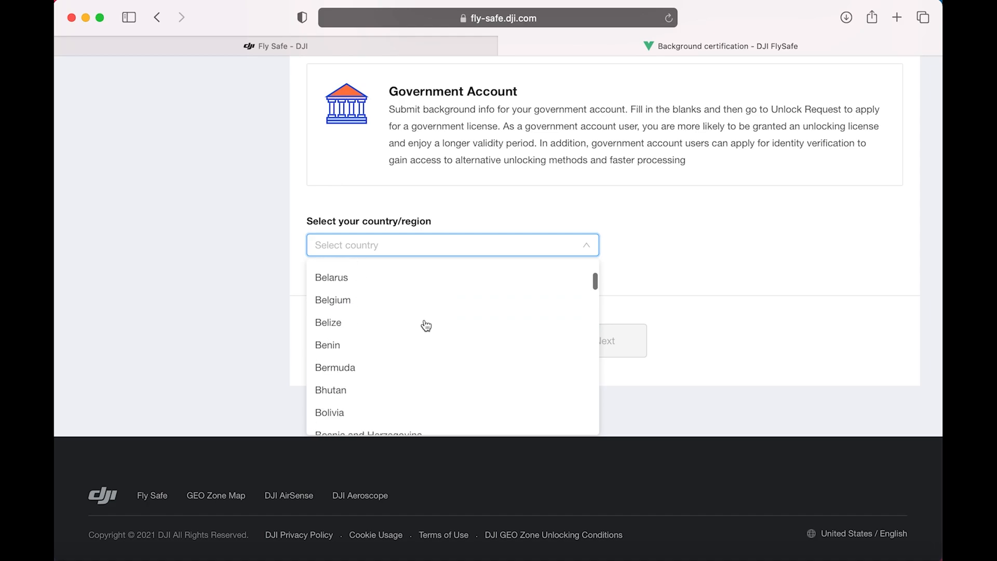
scroll("down", 3)
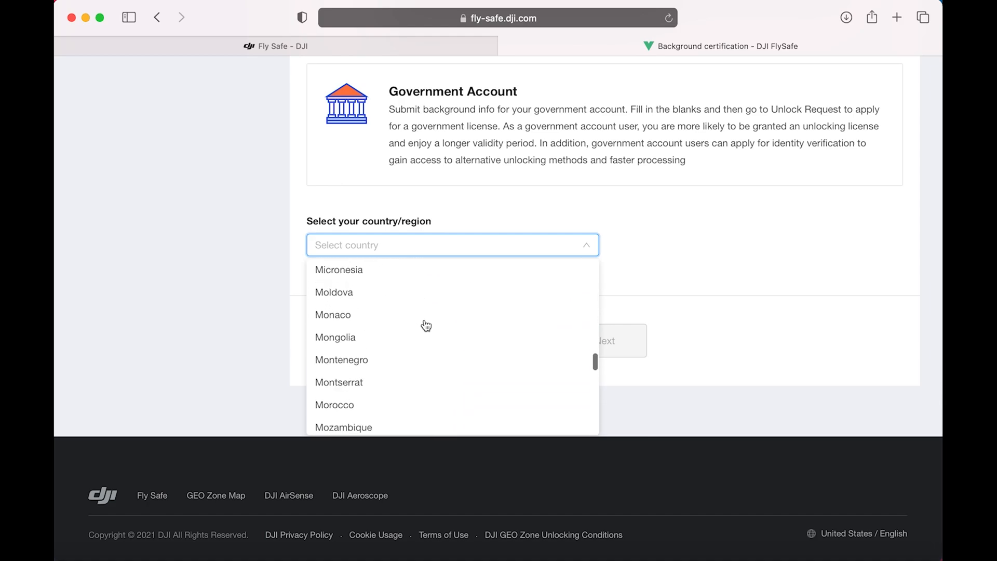
scroll("down", 3)
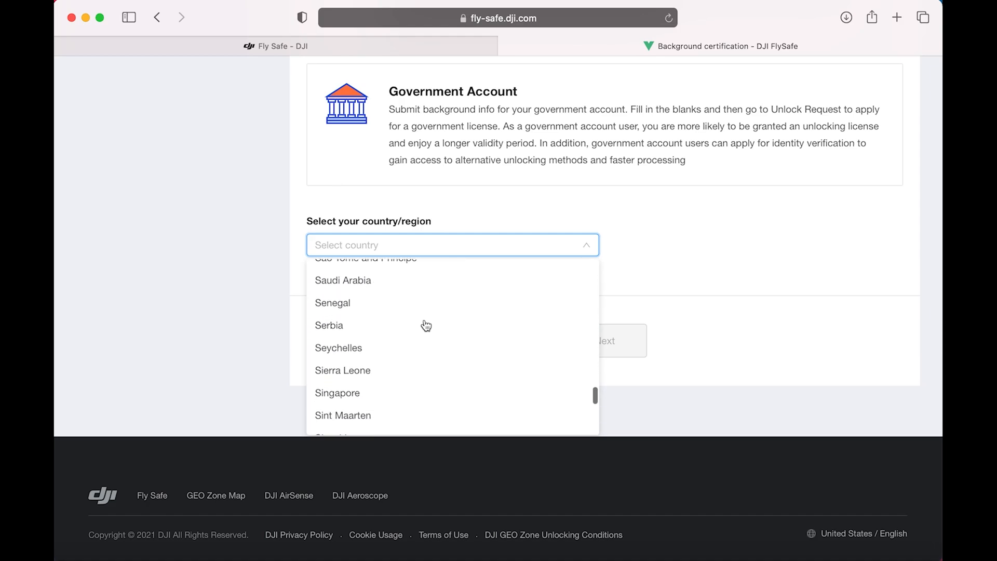
scroll("down", 3)
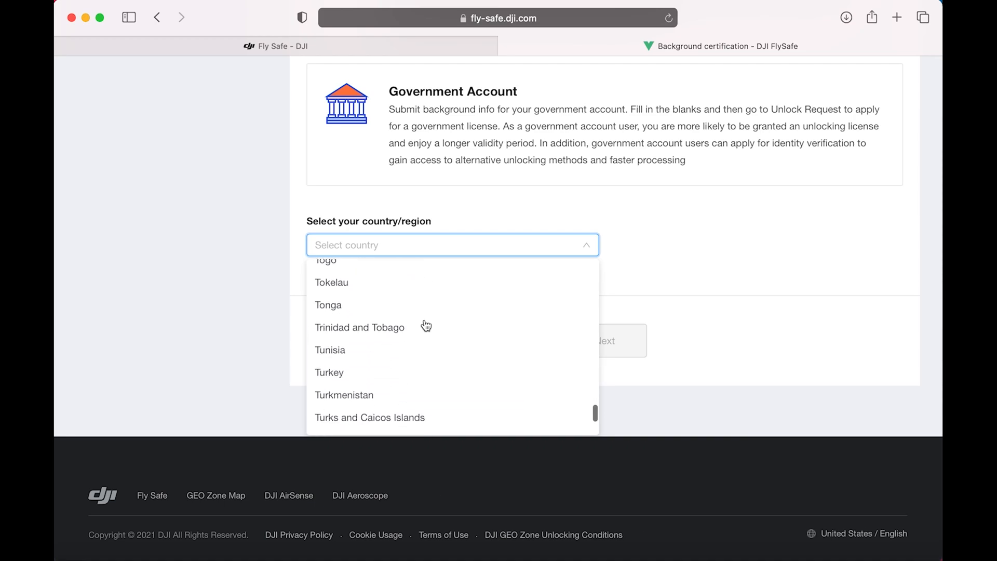
scroll("down", 3)
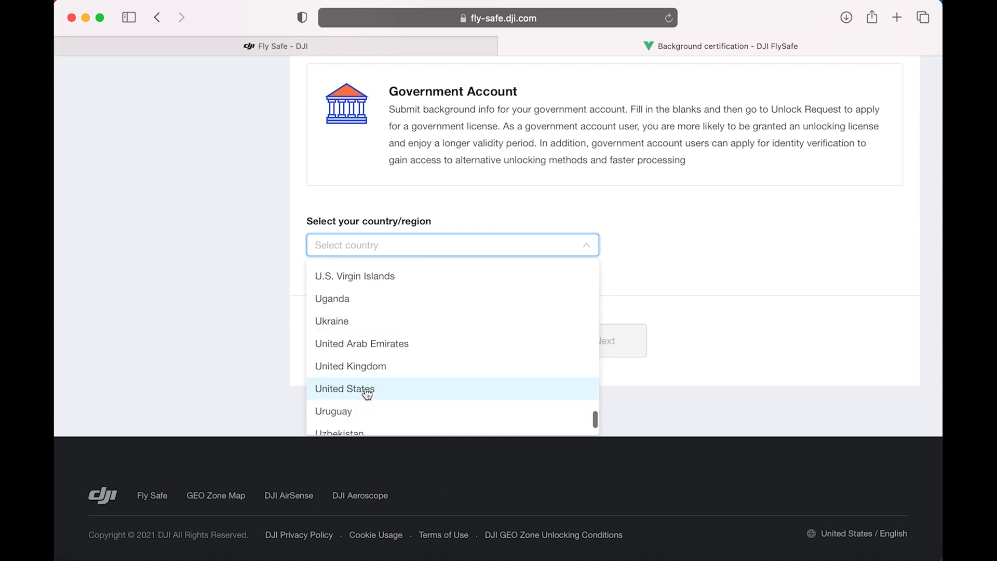
left_click(344, 388)
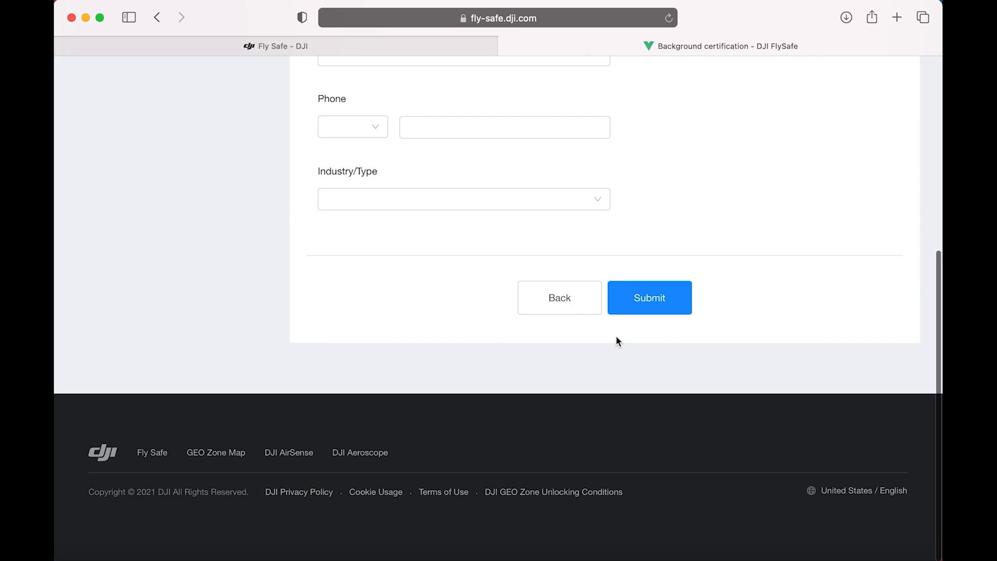
scroll("up", 3)
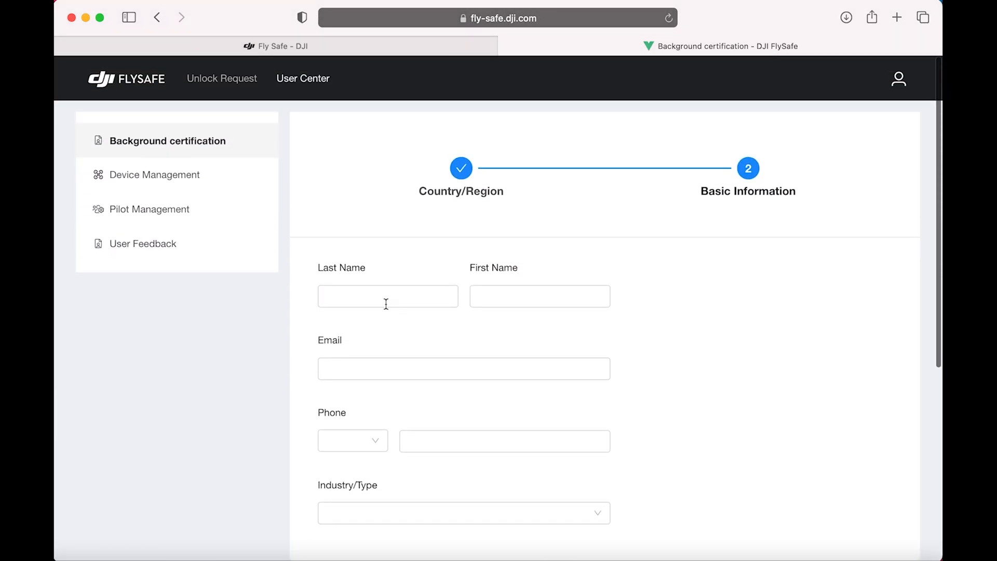
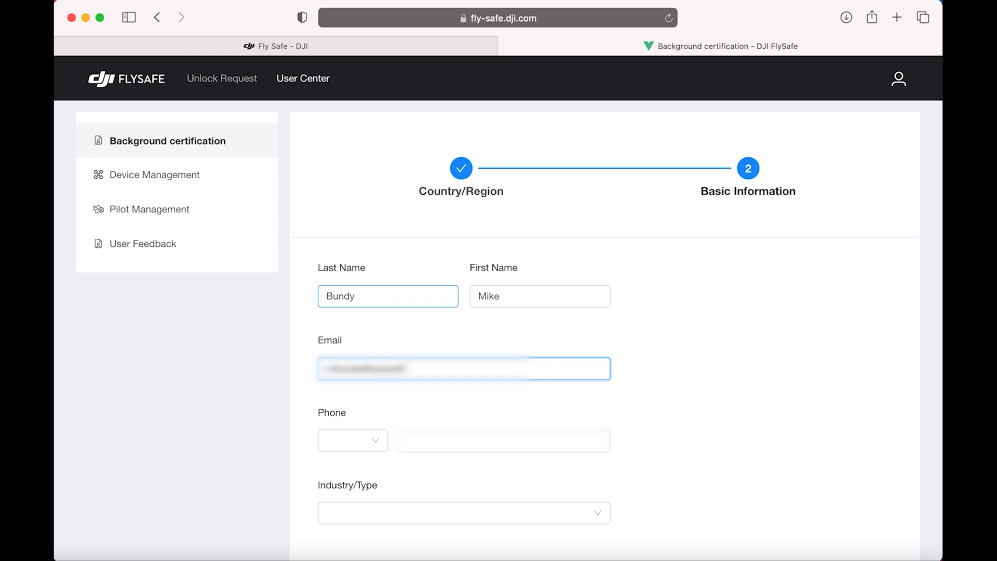
left_click(352, 440)
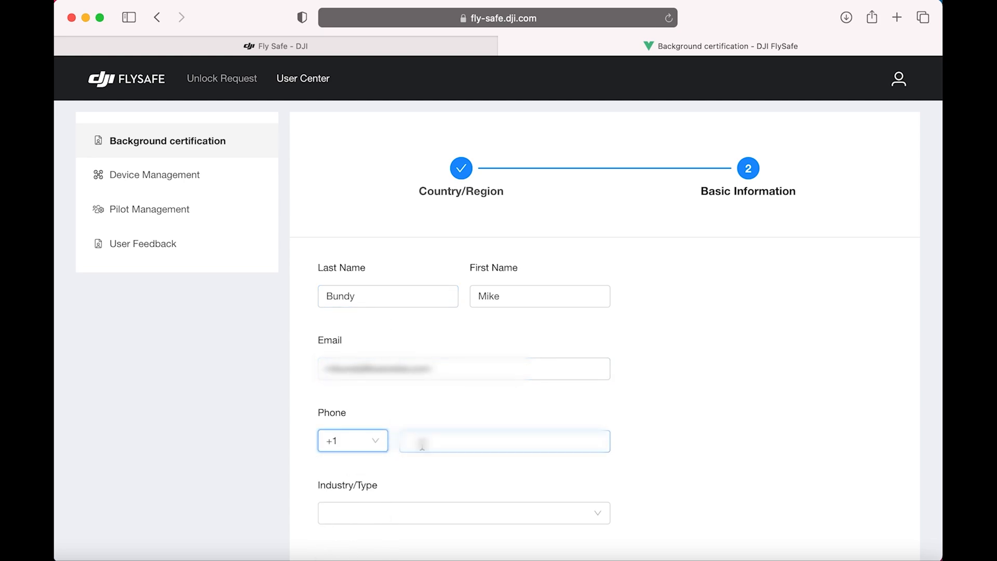
left_click(504, 441)
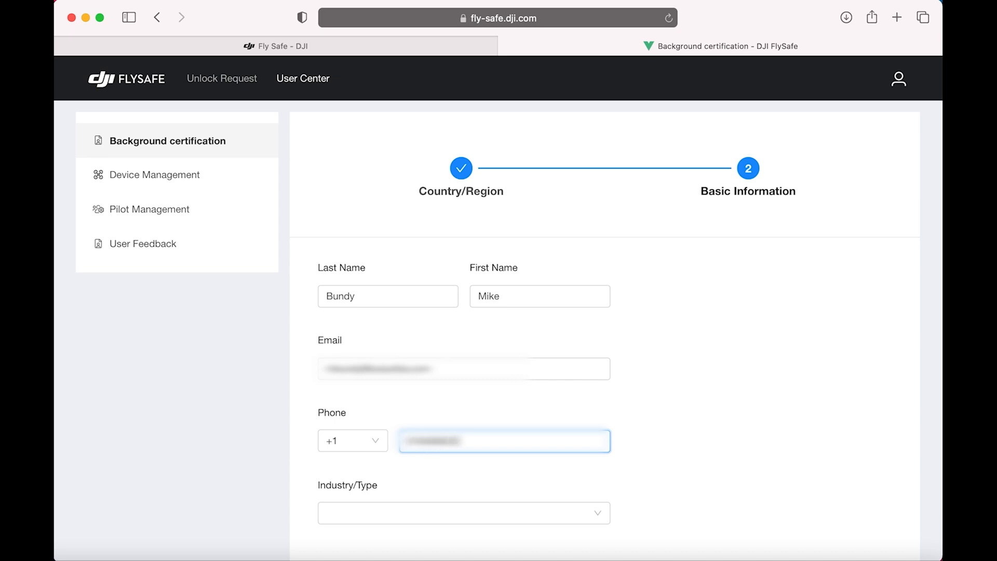
left_click(464, 513)
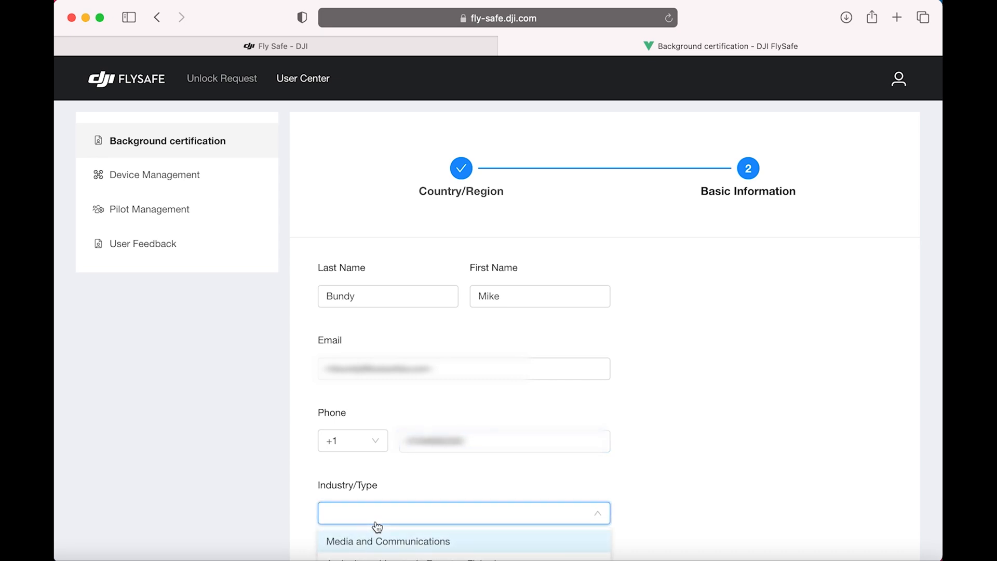
left_click(388, 541)
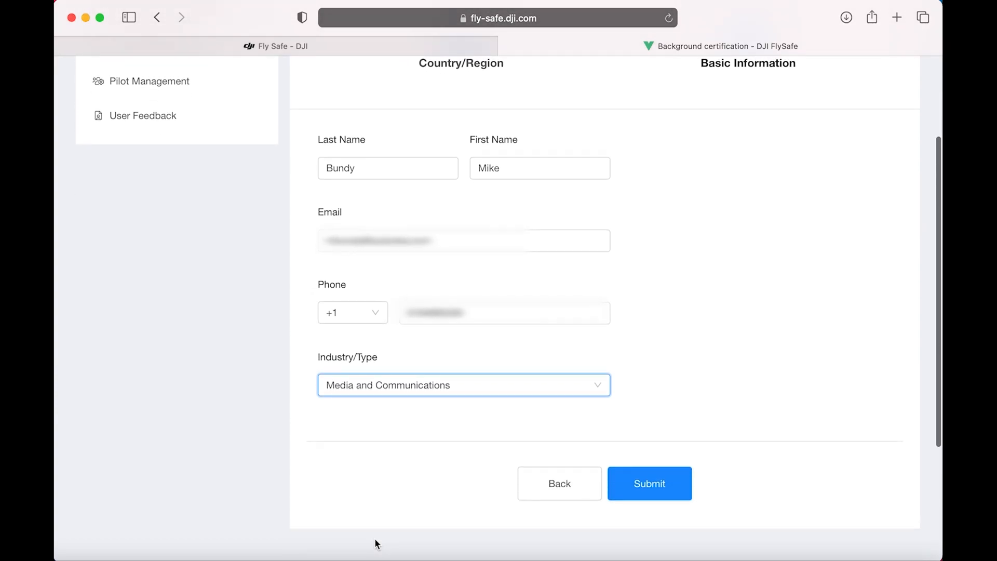
left_click(649, 483)
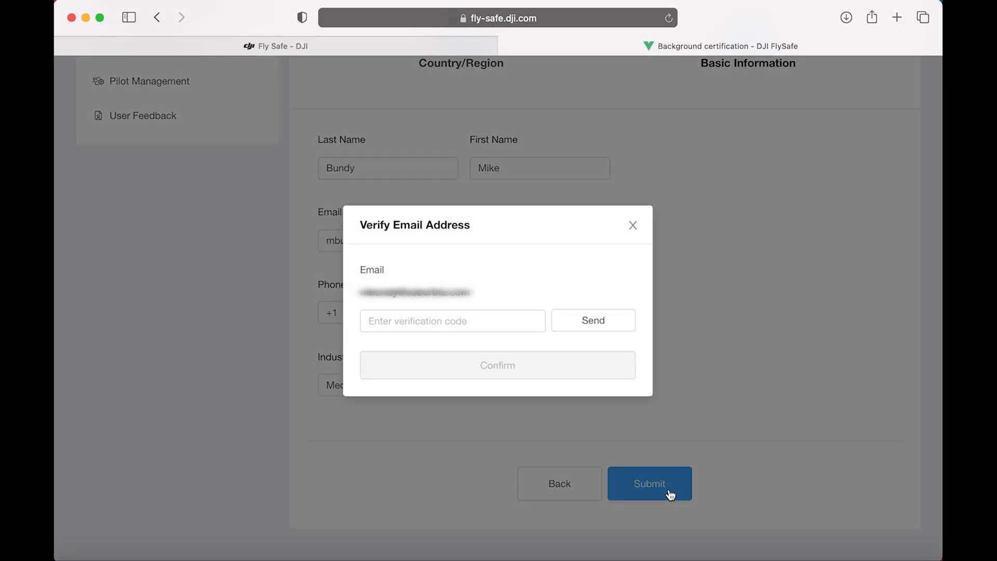
left_click(592, 319)
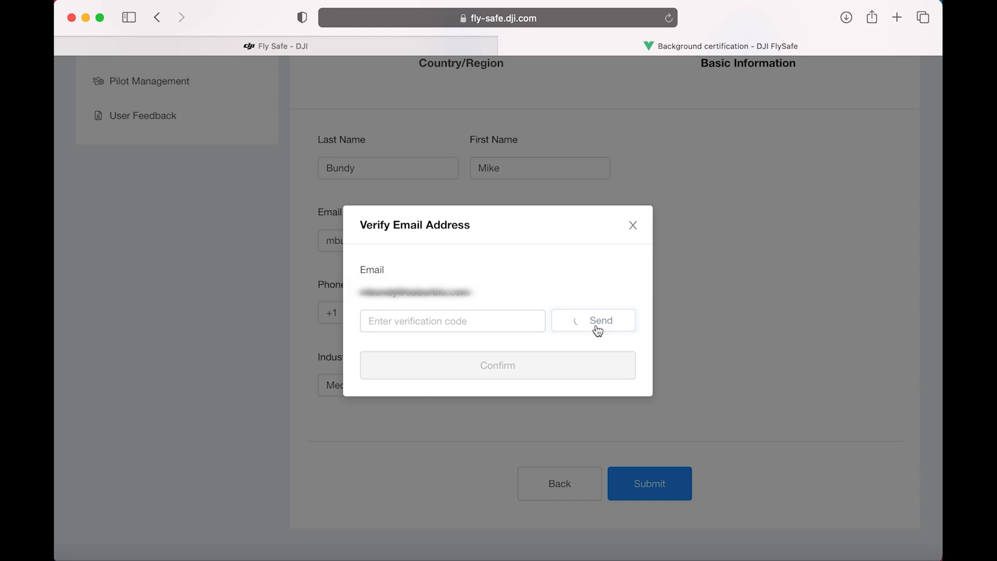
left_click(592, 320)
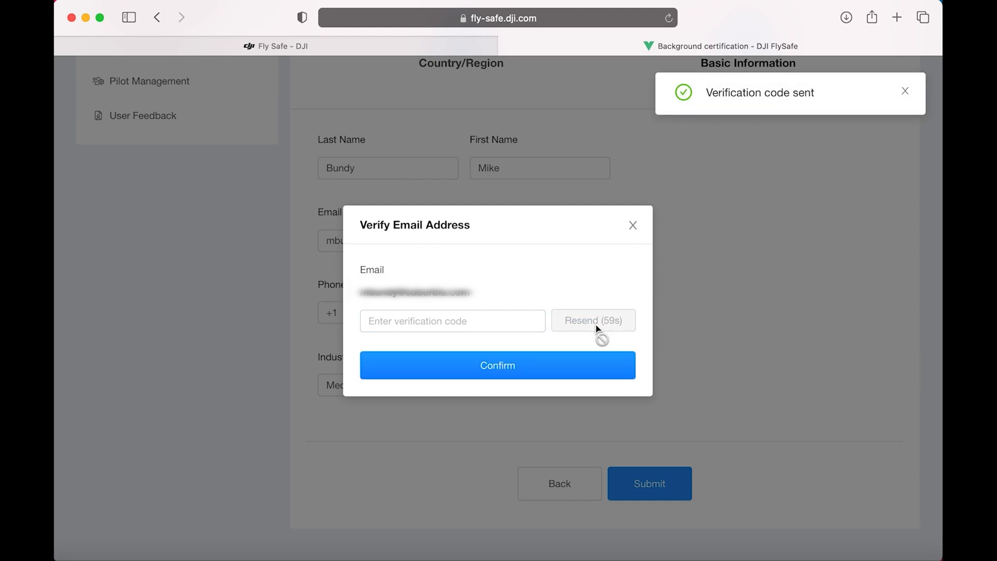
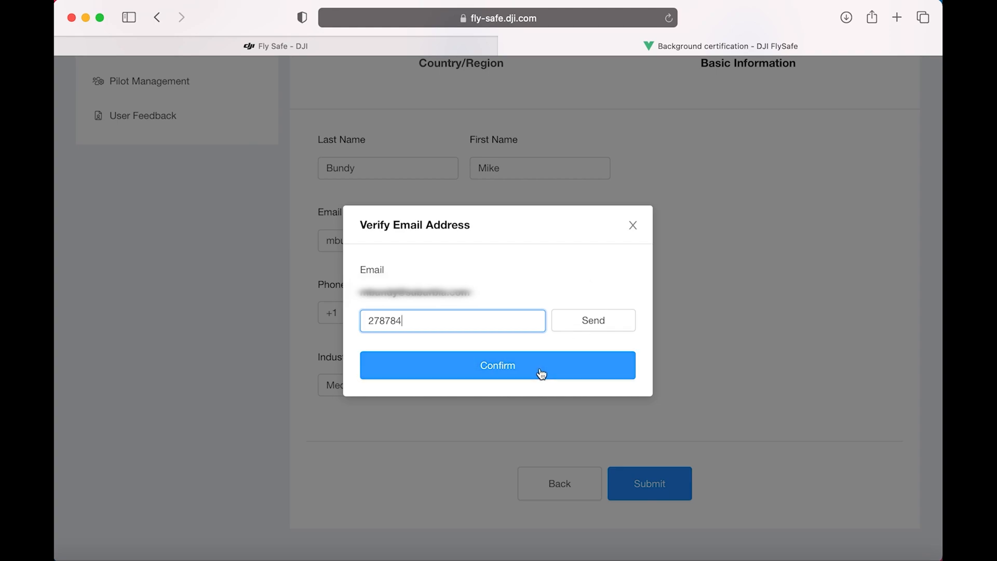
left_click(497, 365)
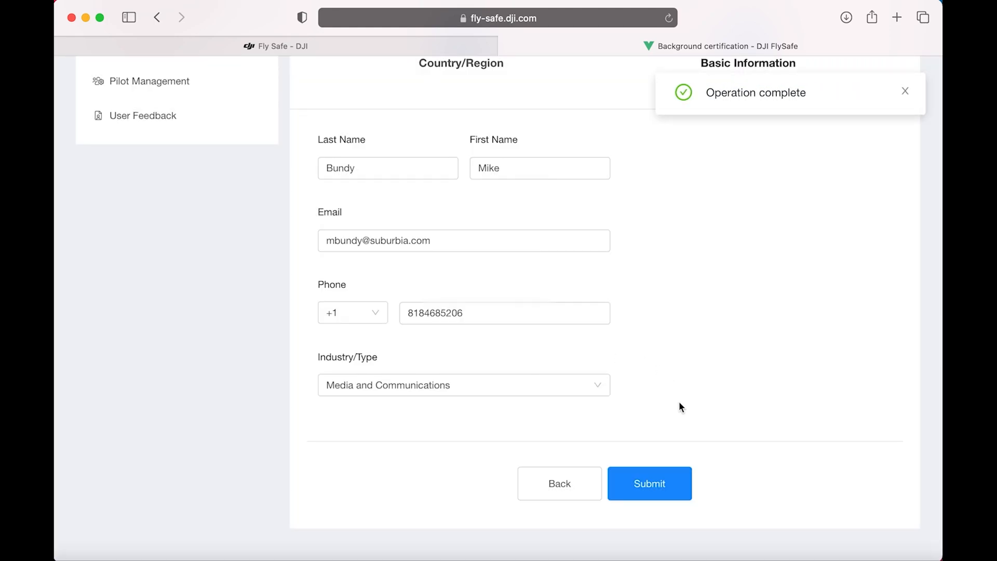
left_click(649, 483)
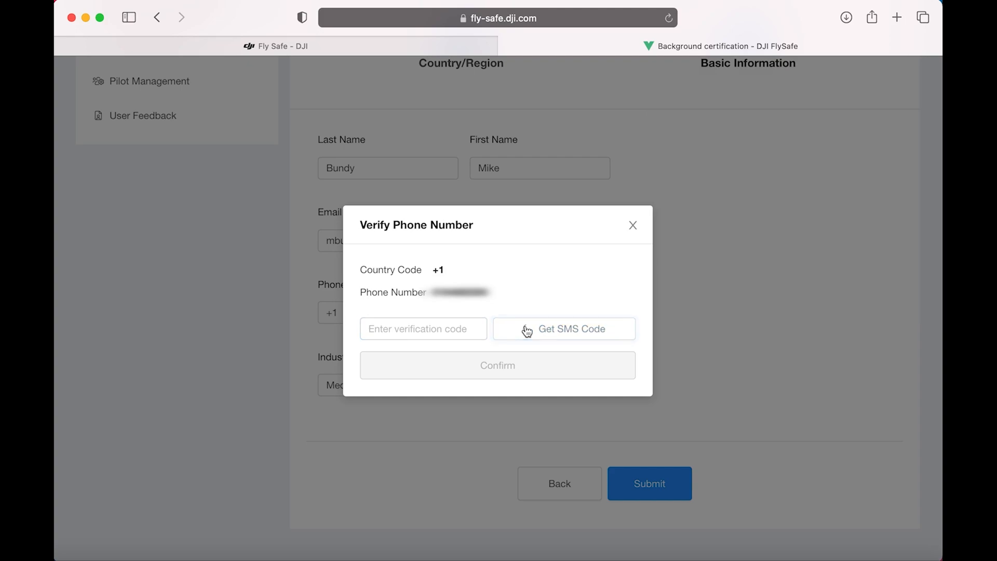
left_click(564, 329)
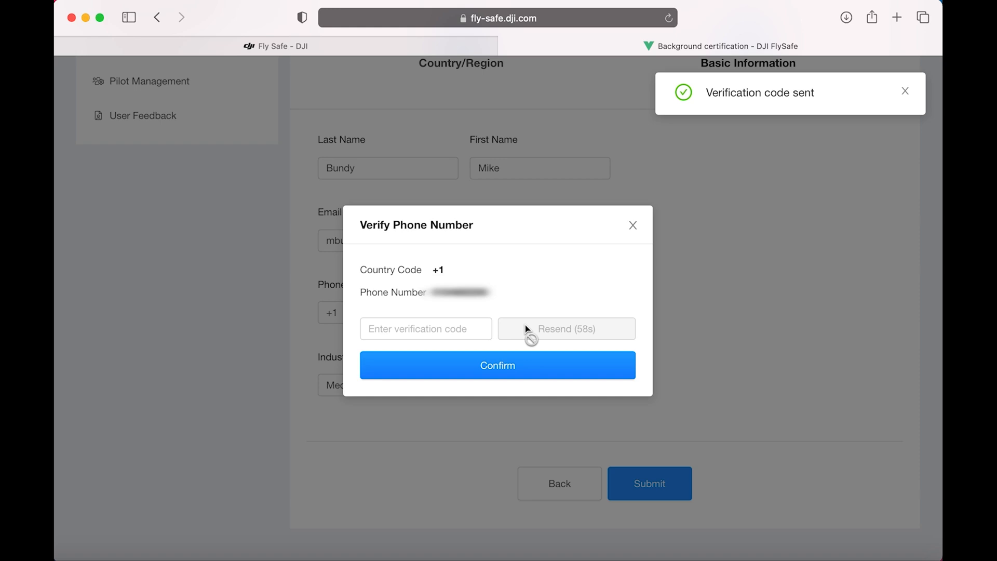
left_click(425, 329)
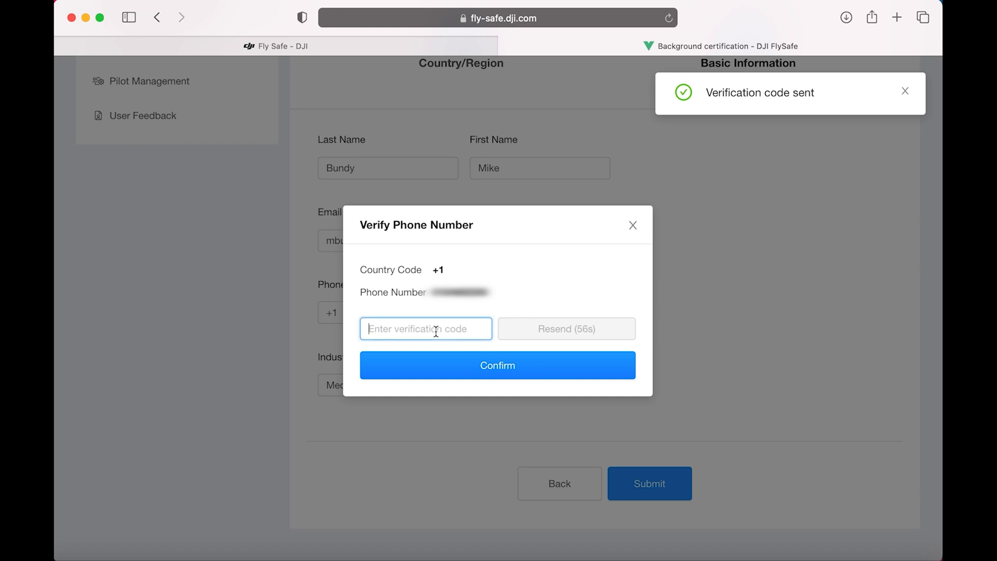
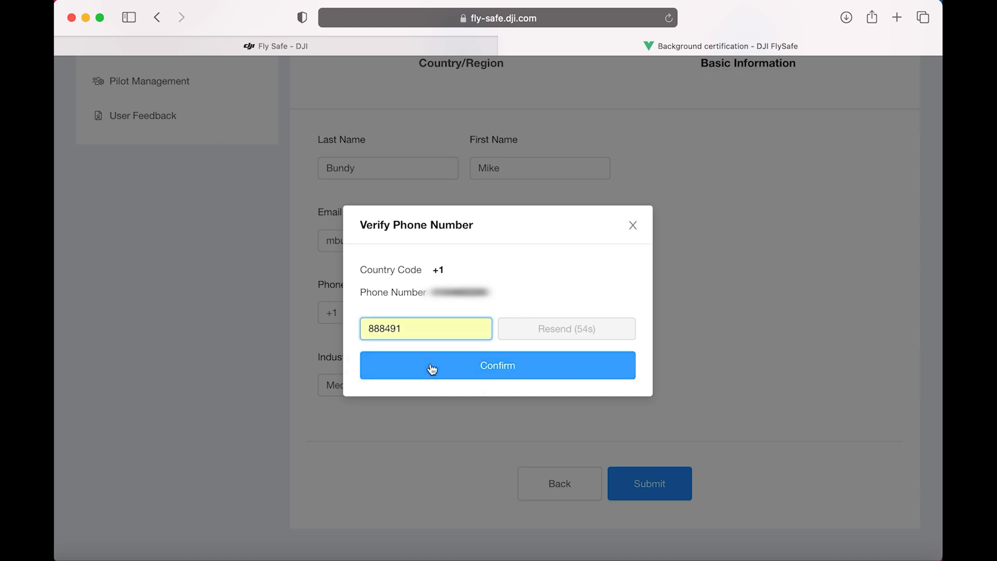
left_click(498, 365)
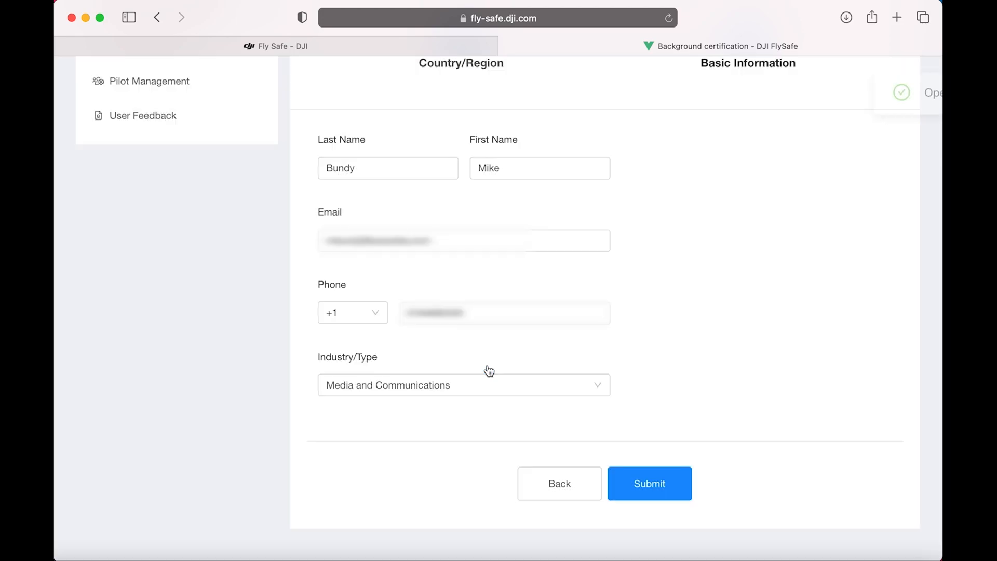
left_click(649, 484)
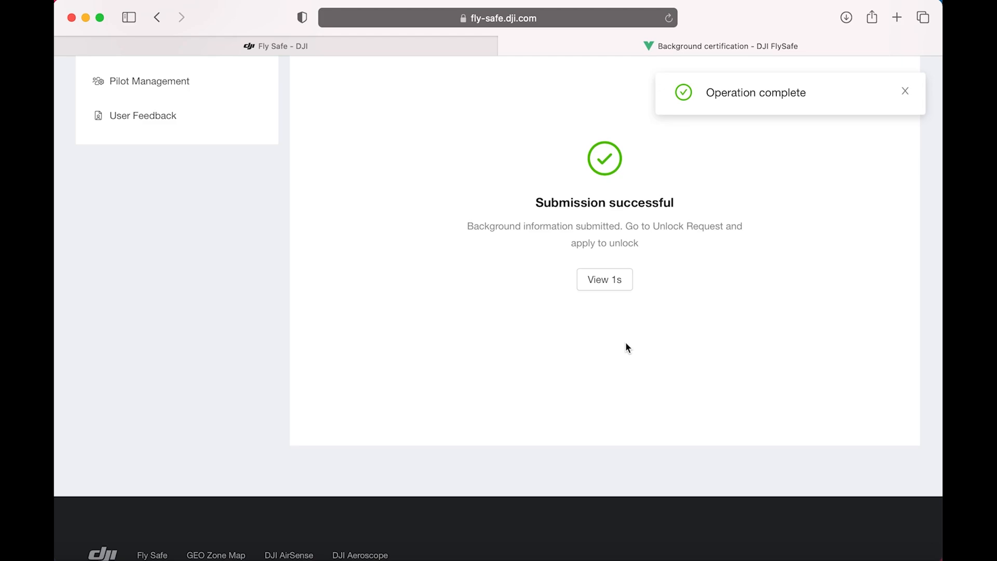
left_click(603, 280)
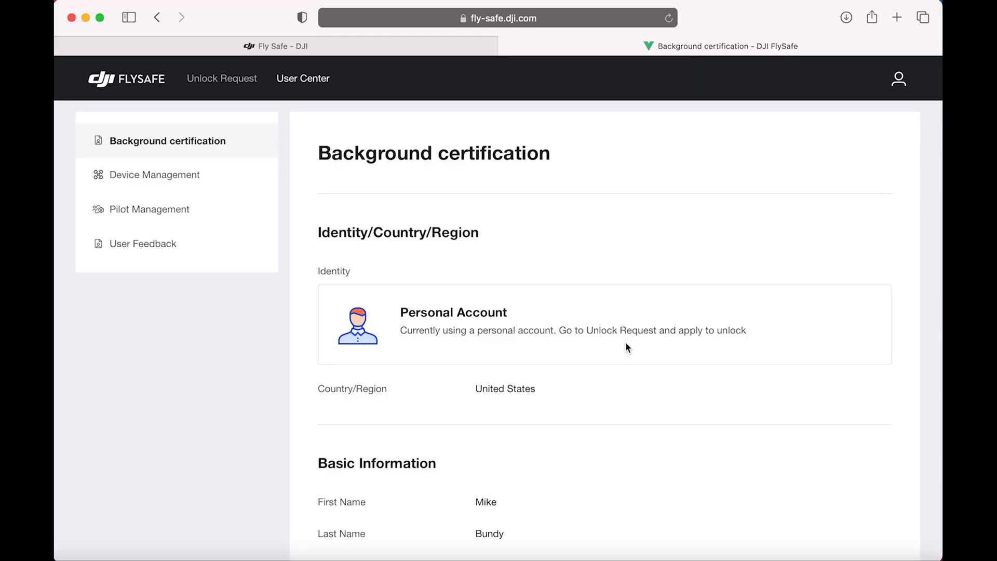
mouse_move(176, 174)
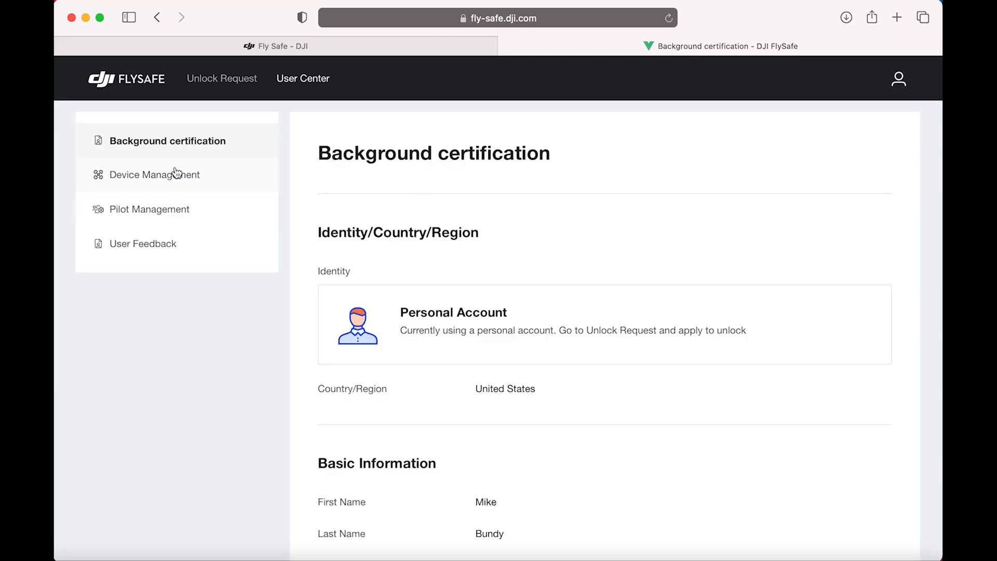
Add a new DJI FPV model aircraft named 'DJI FPV' with its serial number.
left_click(155, 175)
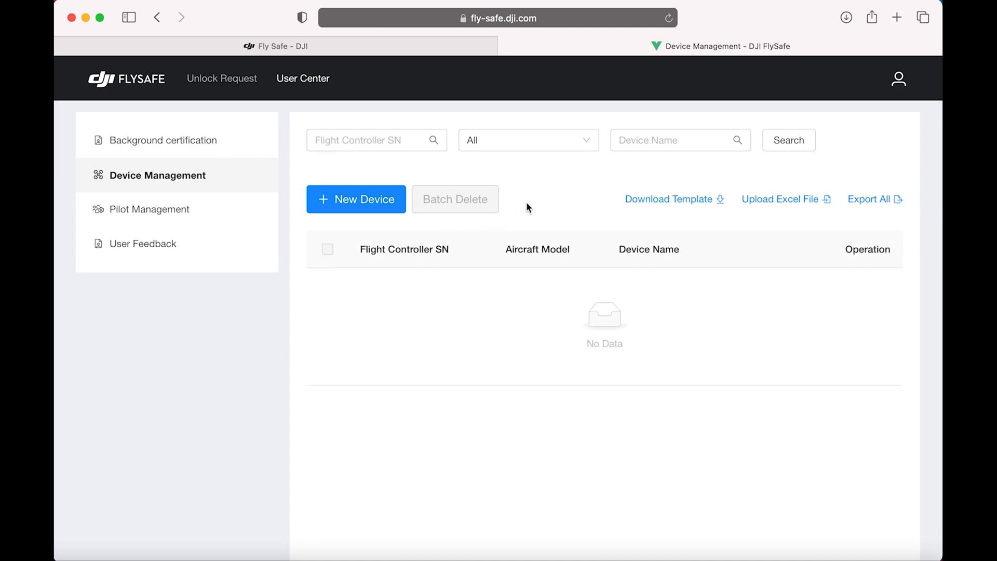
left_click(356, 199)
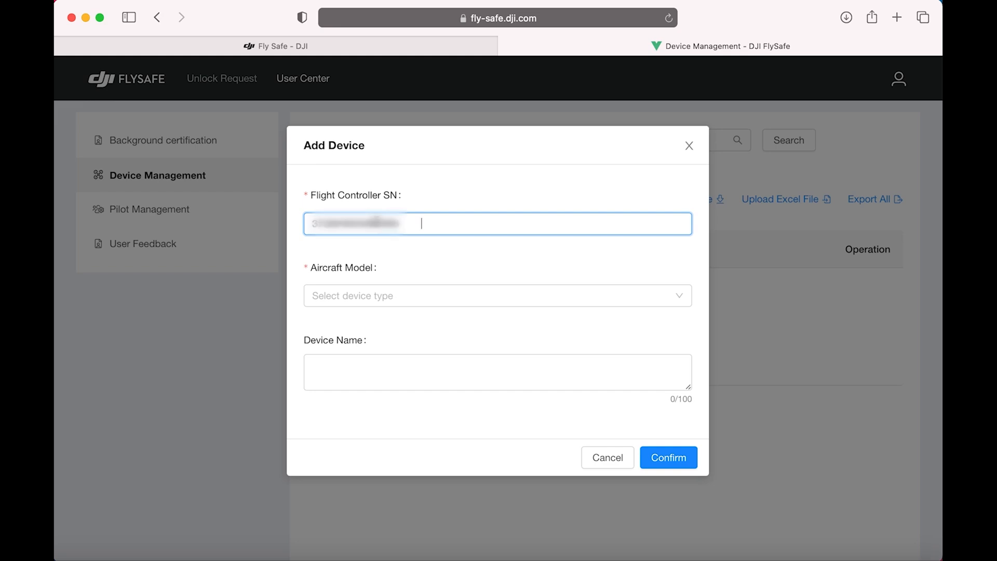
left_click(495, 295)
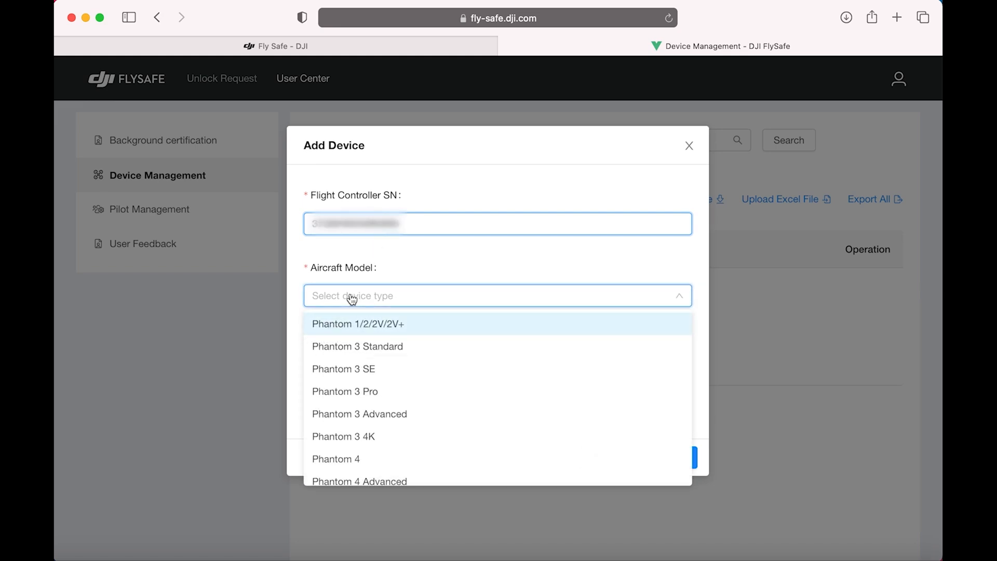
mouse_move(359, 474)
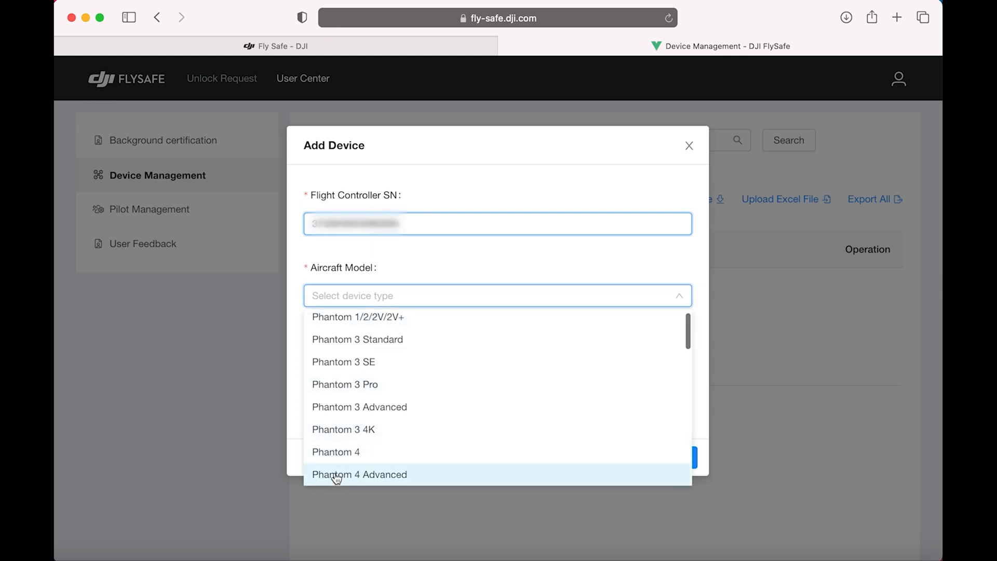
scroll("down", 3)
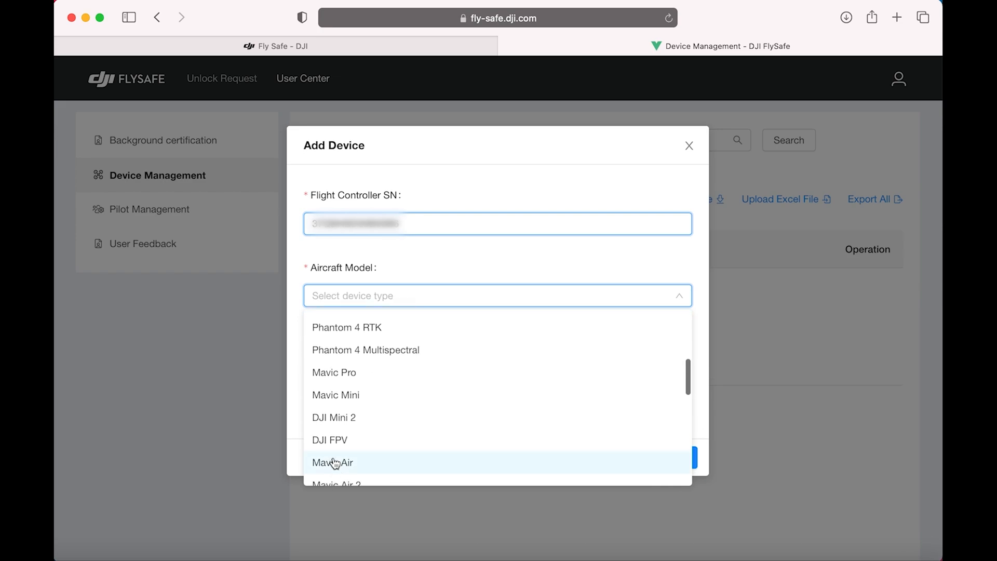
left_click(329, 439)
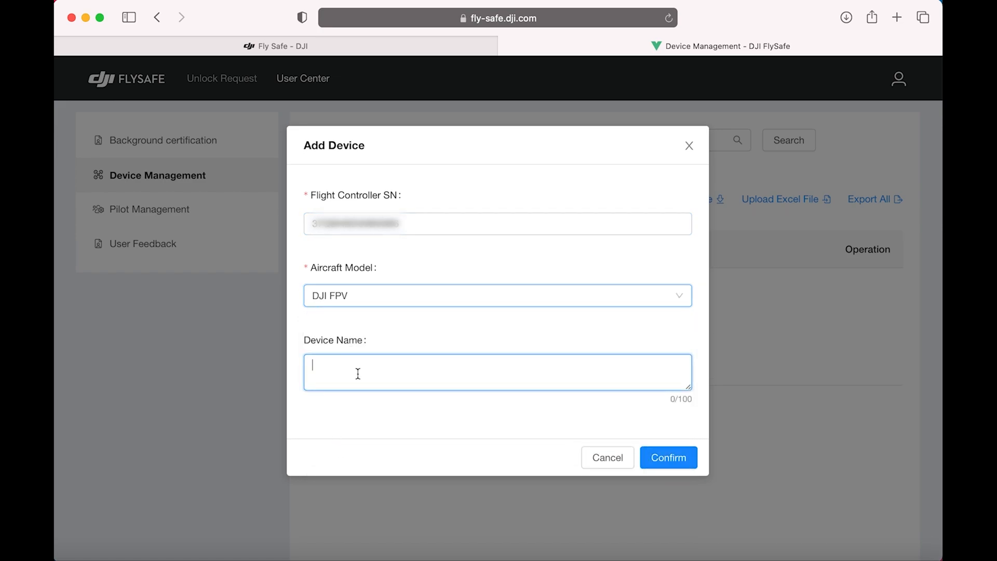
type("DJI F")
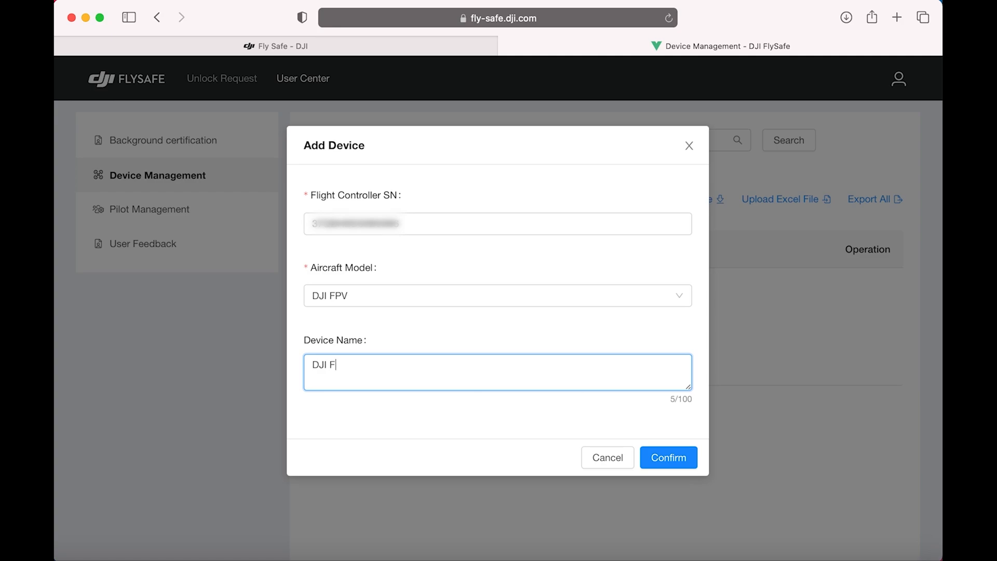
type("PV")
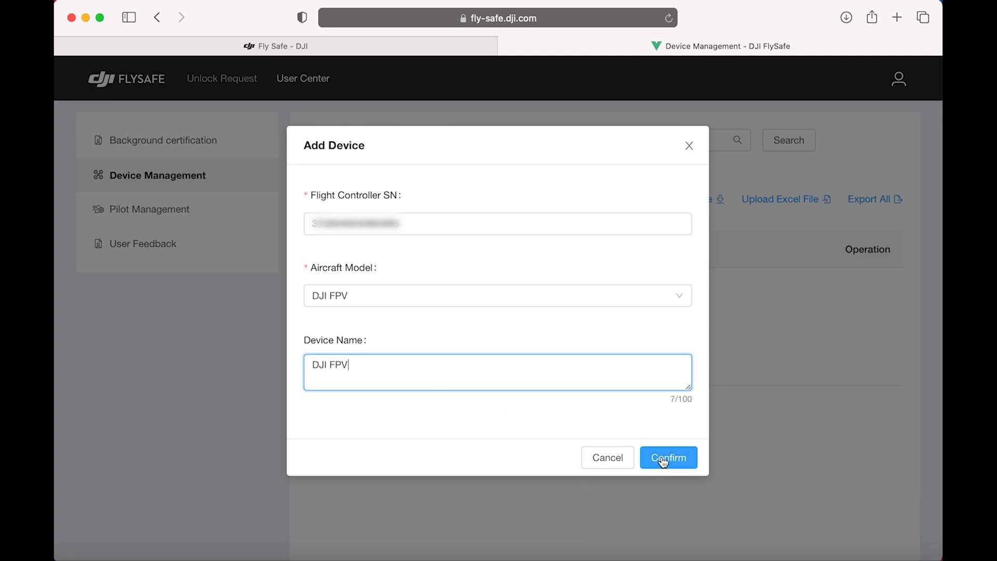
left_click(668, 457)
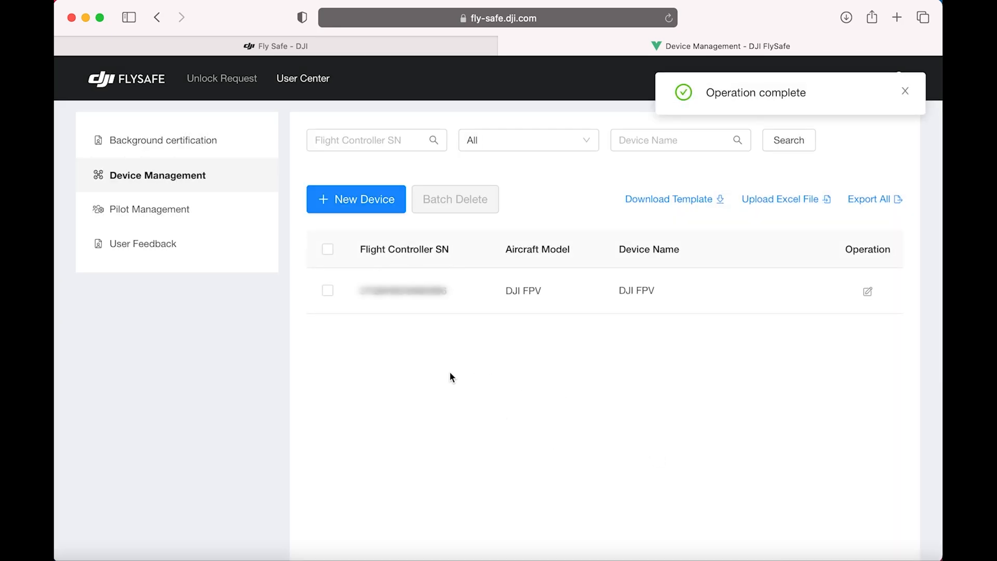
left_click(149, 209)
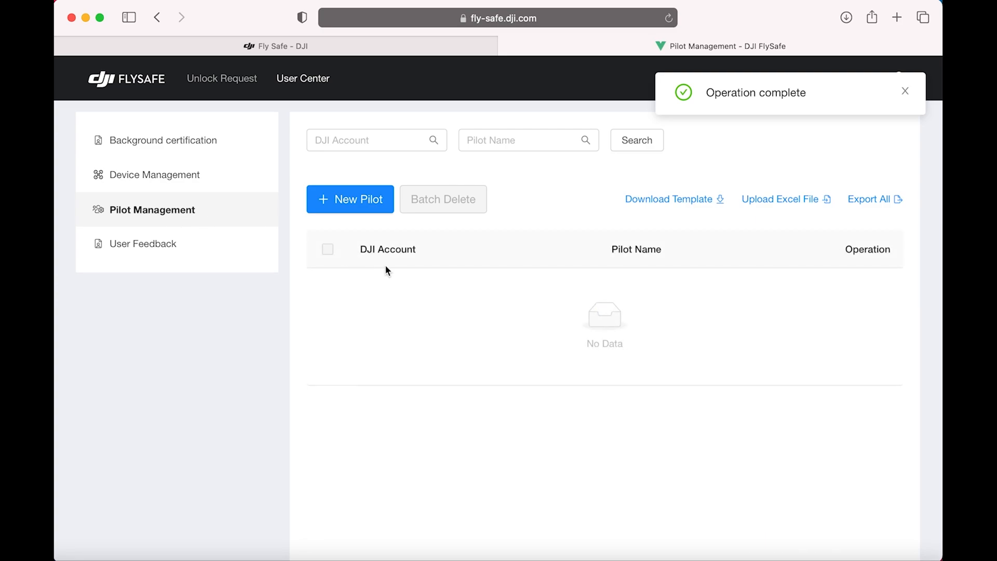
Add the DJI account as a new pilot named 'Pilot Mike'.
left_click(350, 199)
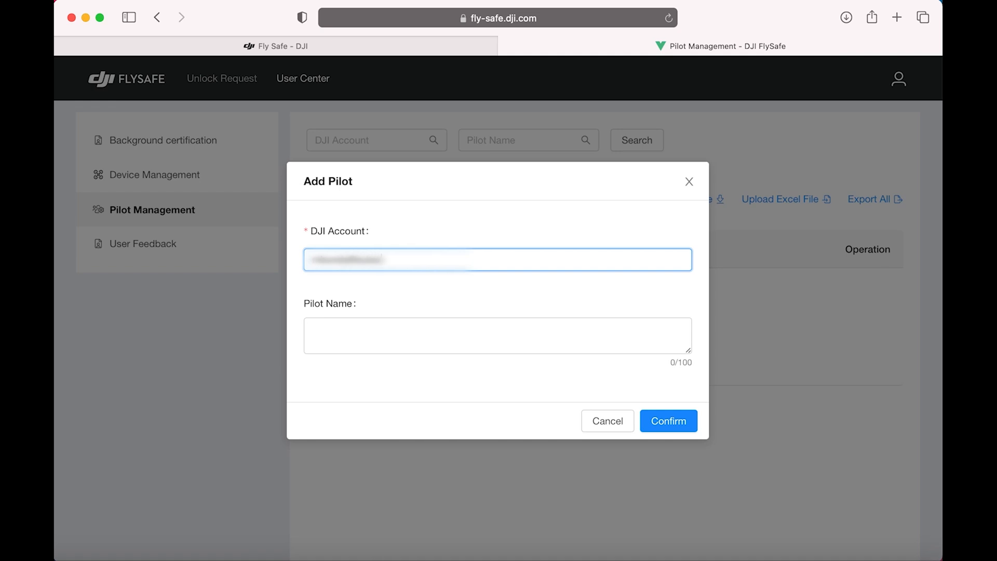
left_click(497, 335)
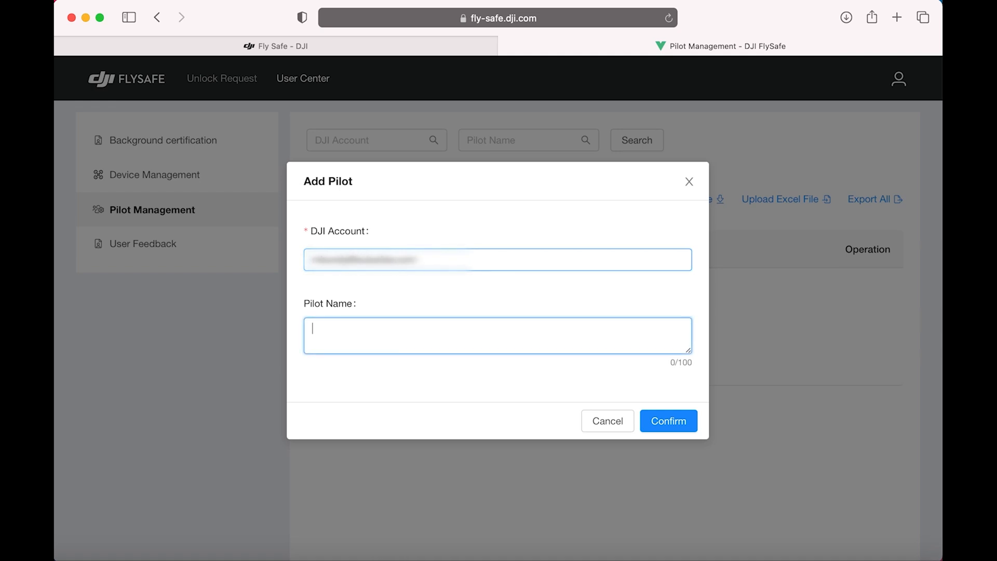
type("P")
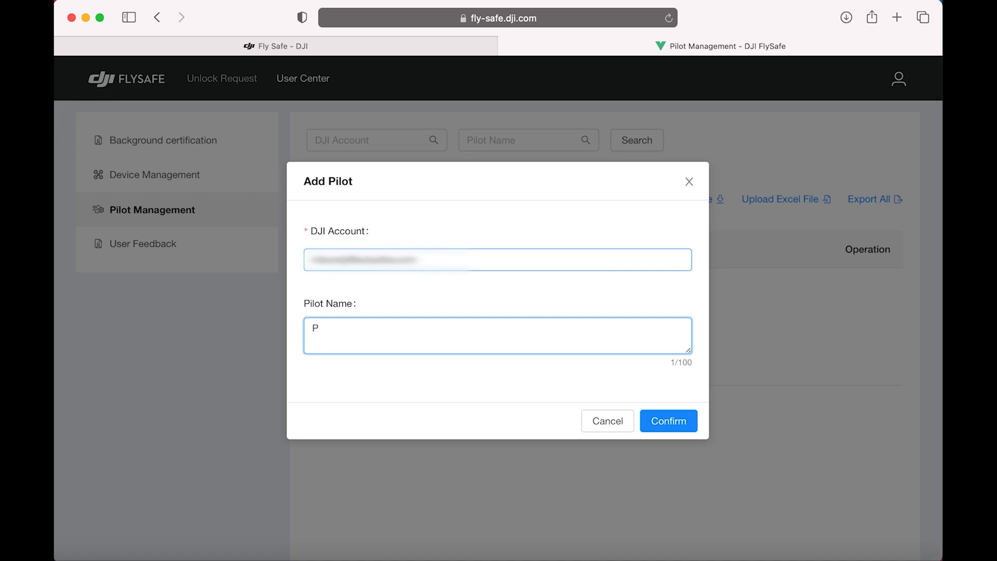
type("ilot Mike")
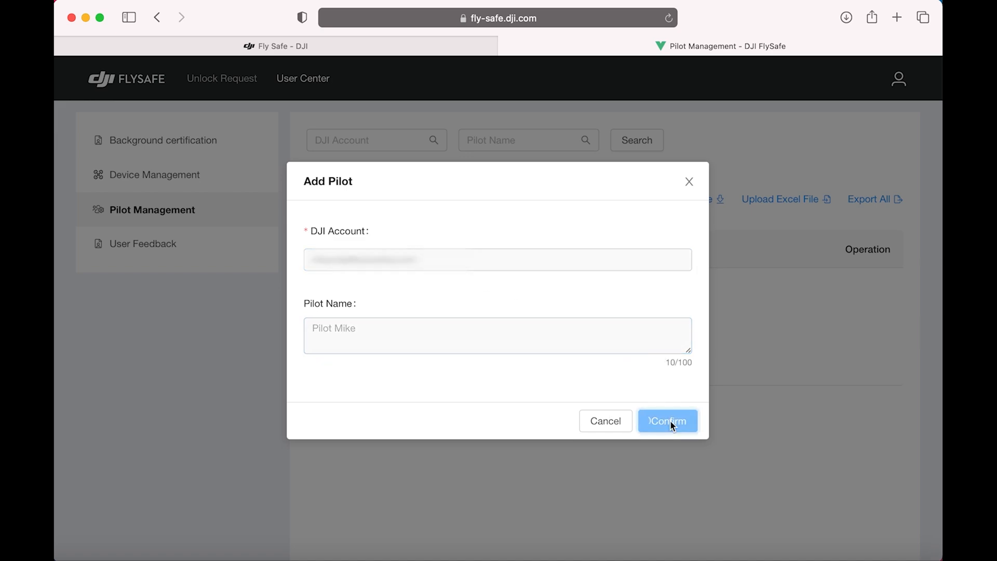
left_click(668, 420)
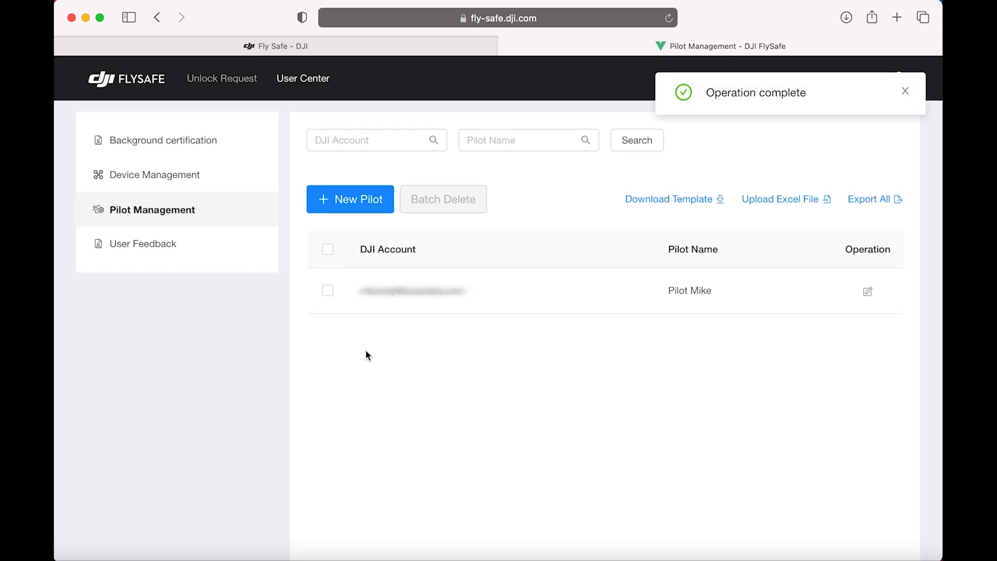
mouse_move(181, 244)
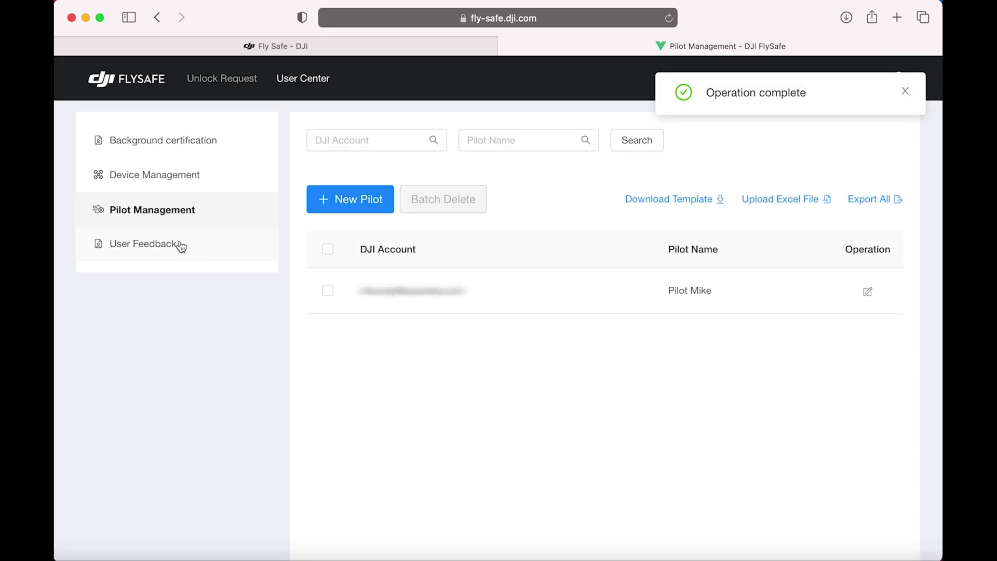
left_click(221, 78)
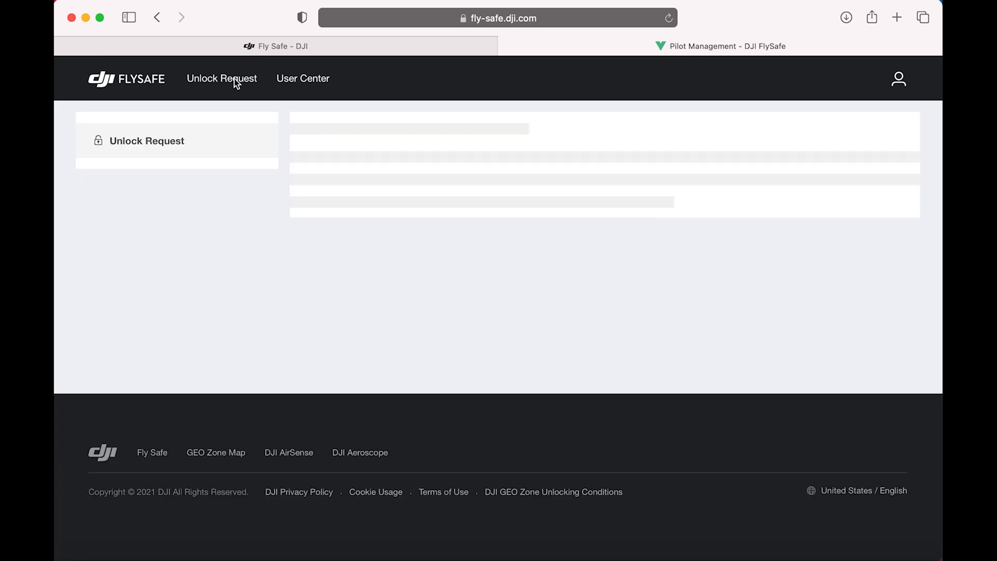
Create a Custom Unlocking request for the DJI FPV with its serial number and pilot.
left_click(221, 78)
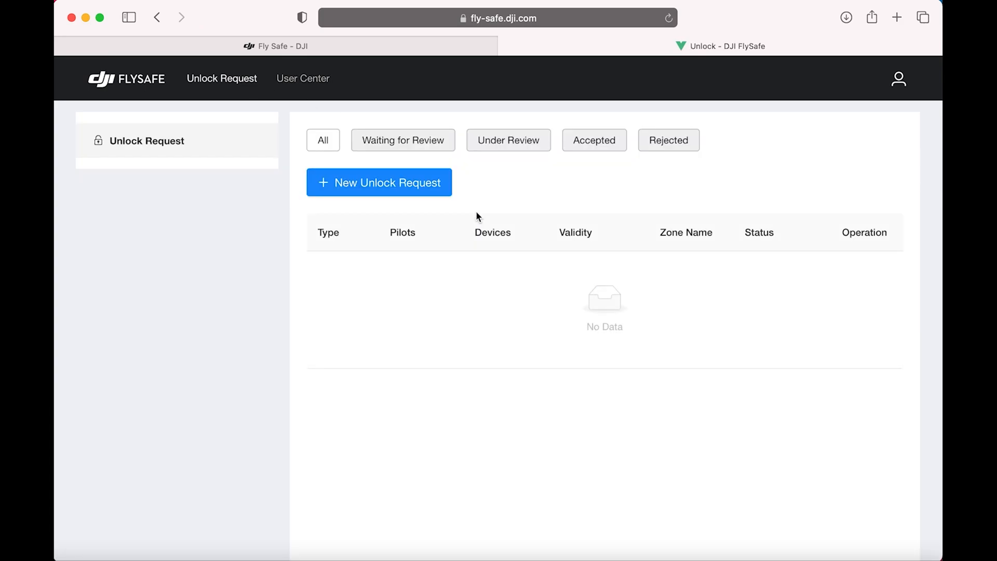
left_click(378, 182)
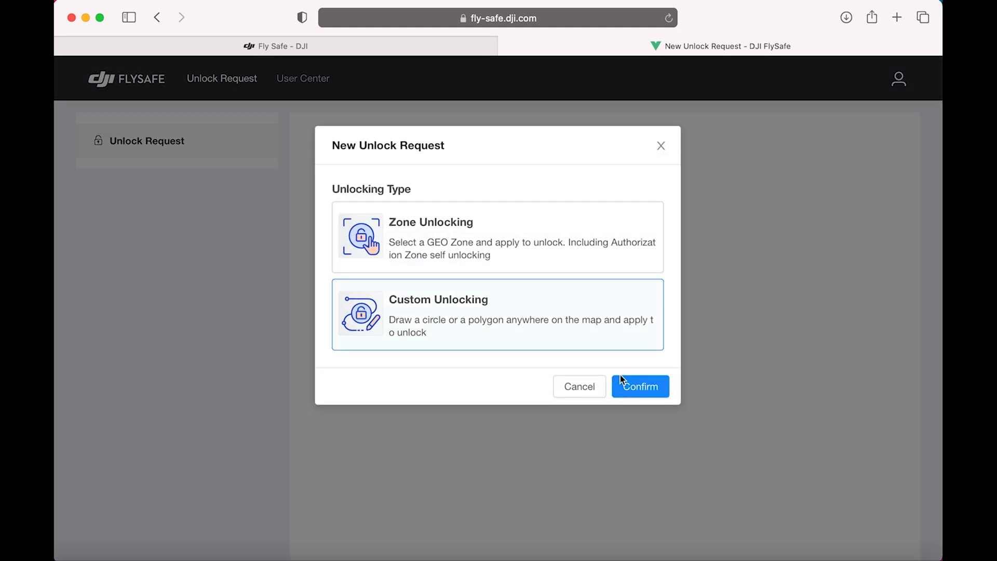
left_click(639, 385)
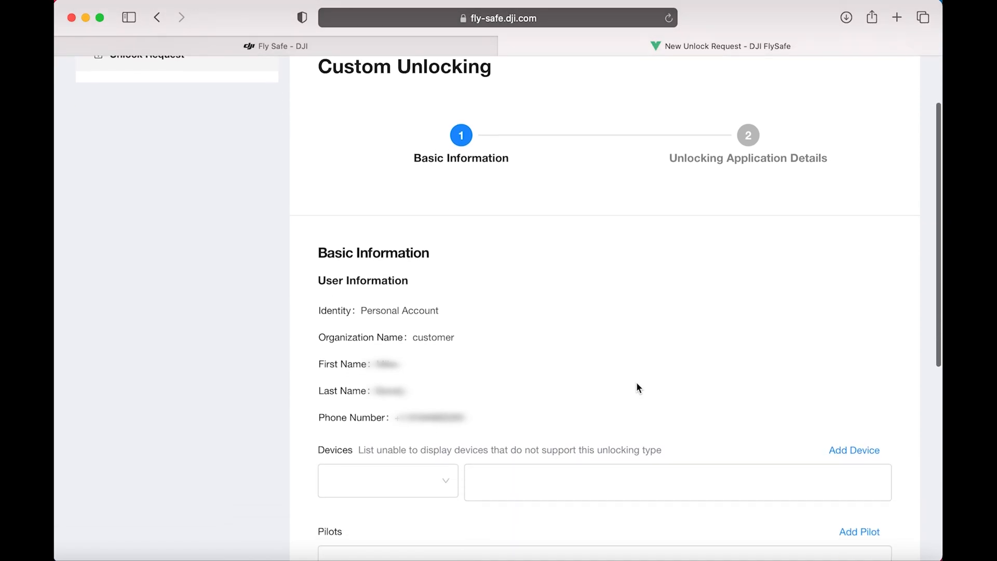
scroll("down", 3)
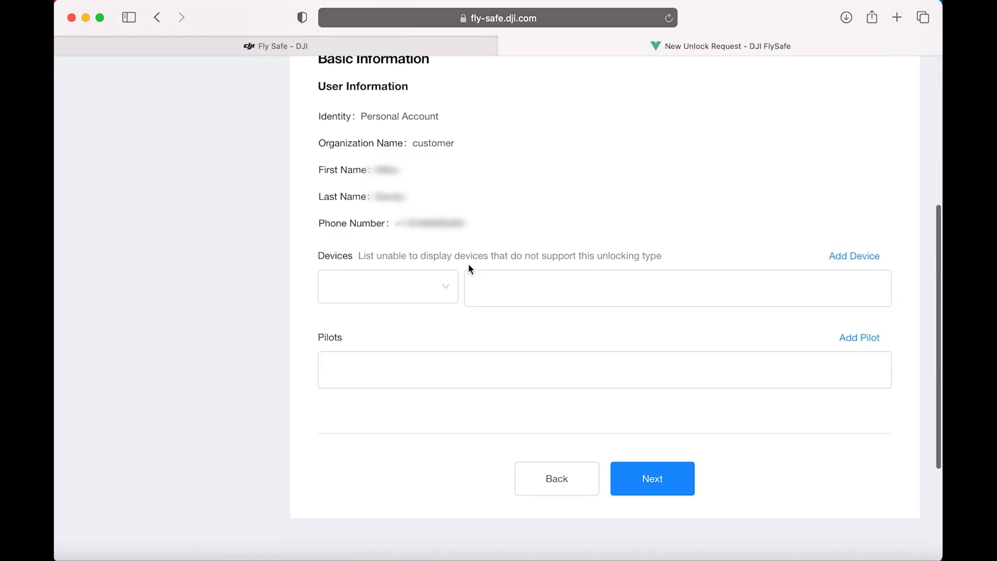
left_click(387, 286)
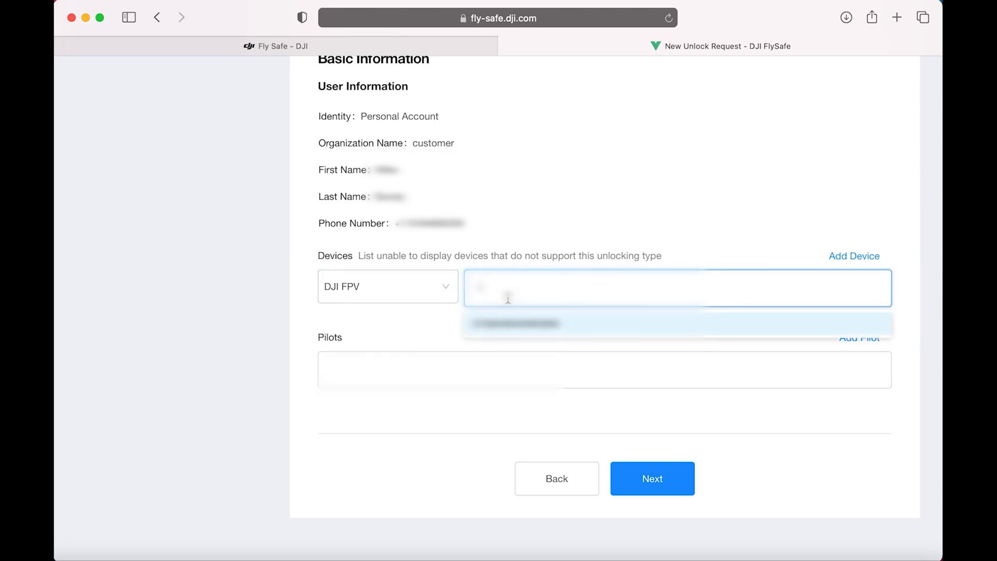
left_click(515, 323)
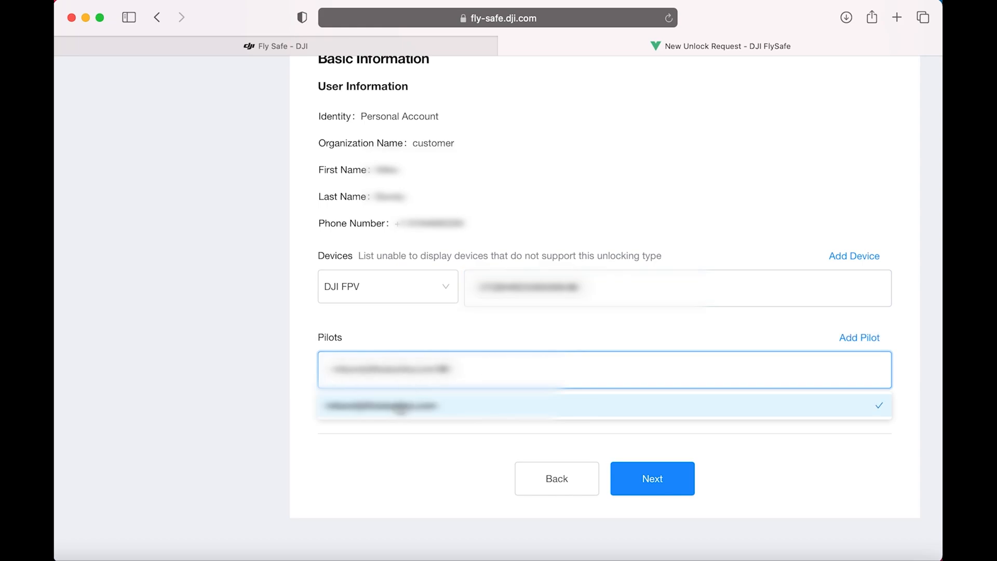
left_click(652, 479)
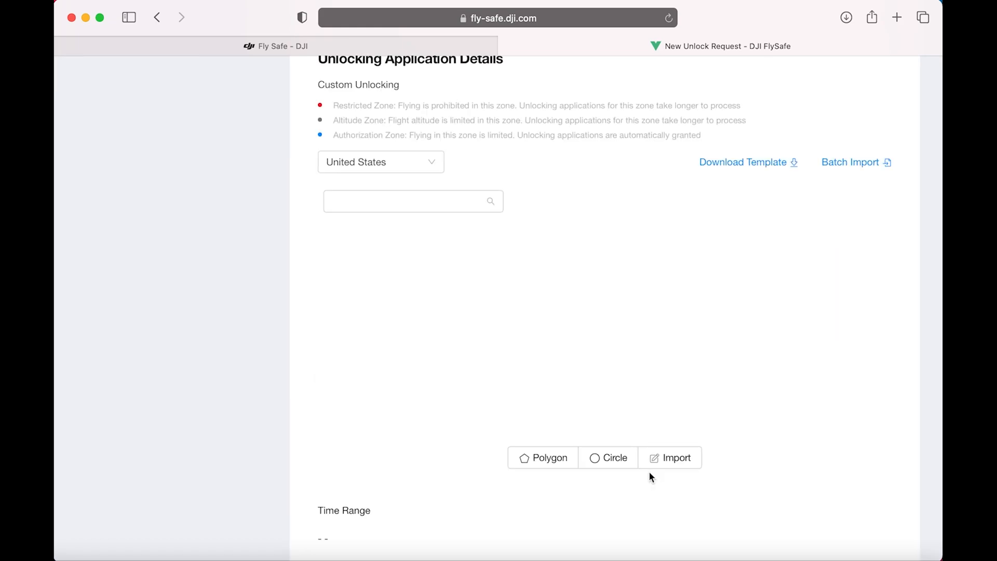
mouse_move(643, 352)
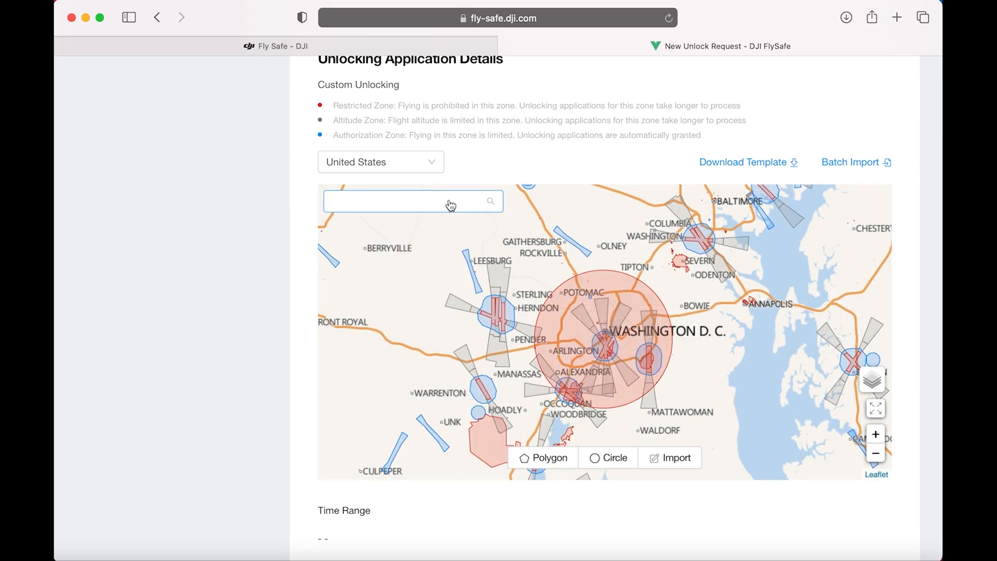
Search 'Apollo X' on the unlock map and select Apollo XI Model Aircraft Airstrip.
type("Apo")
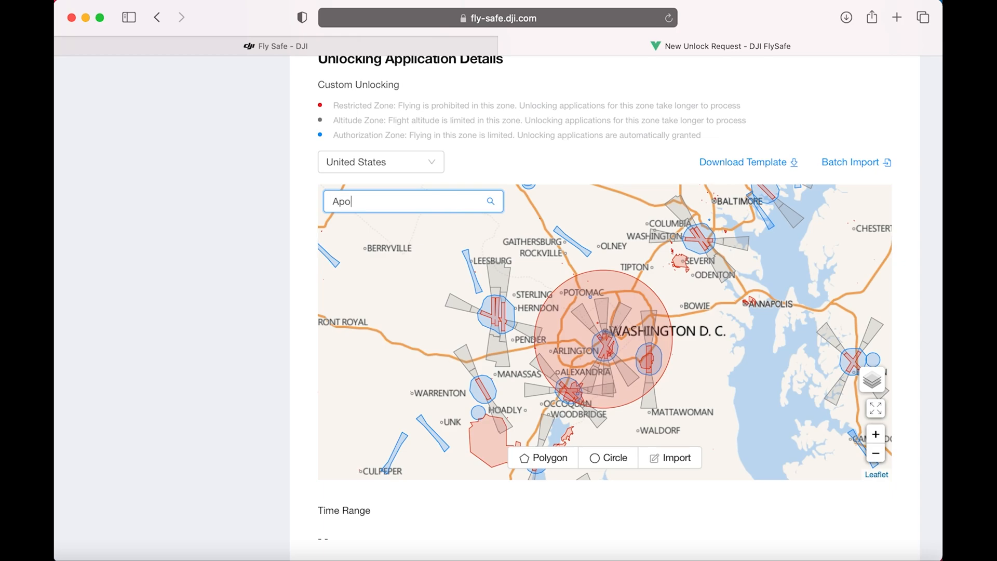
type("llo XI Model Aircraft Airstrip, ...")
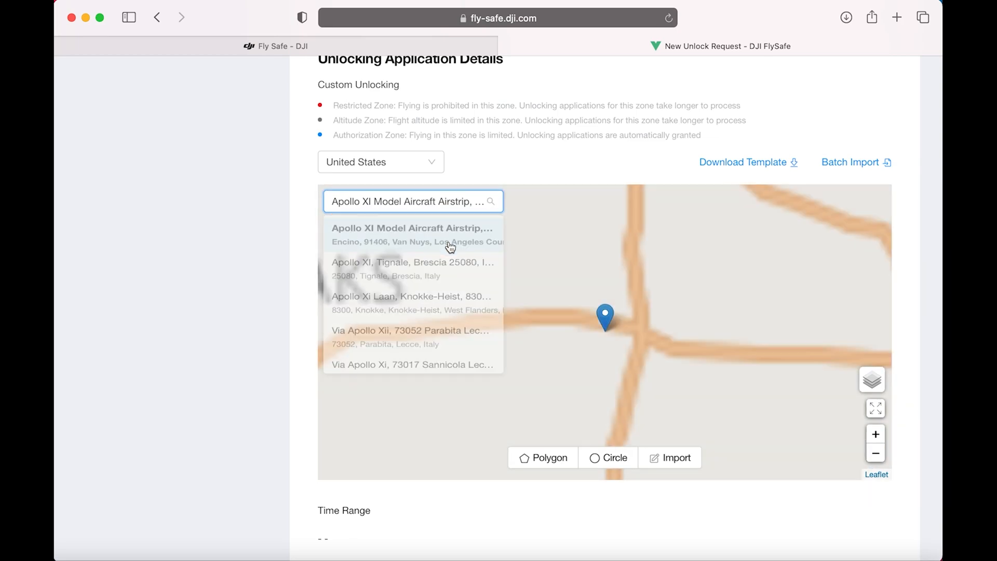
left_click(411, 234)
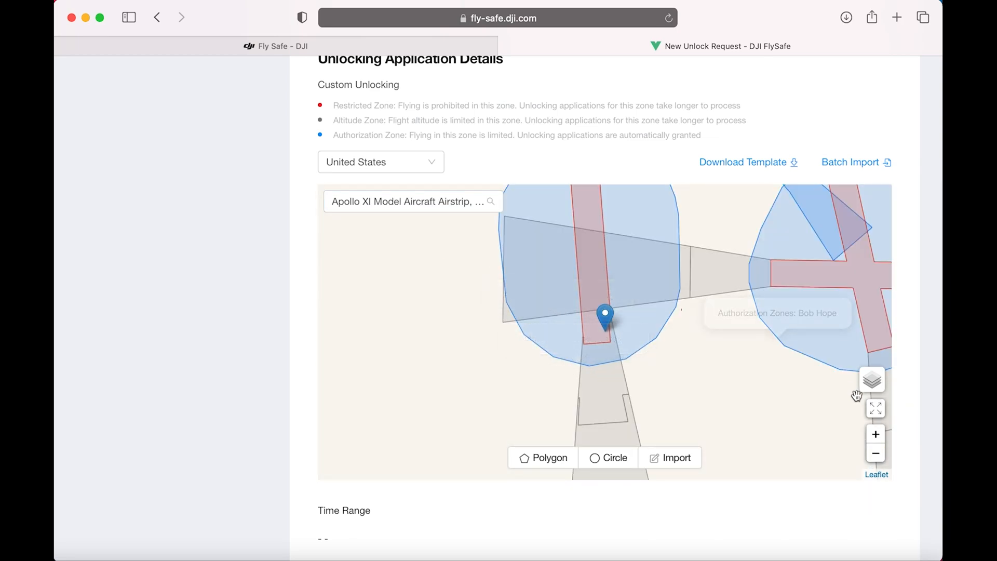
left_click(875, 379)
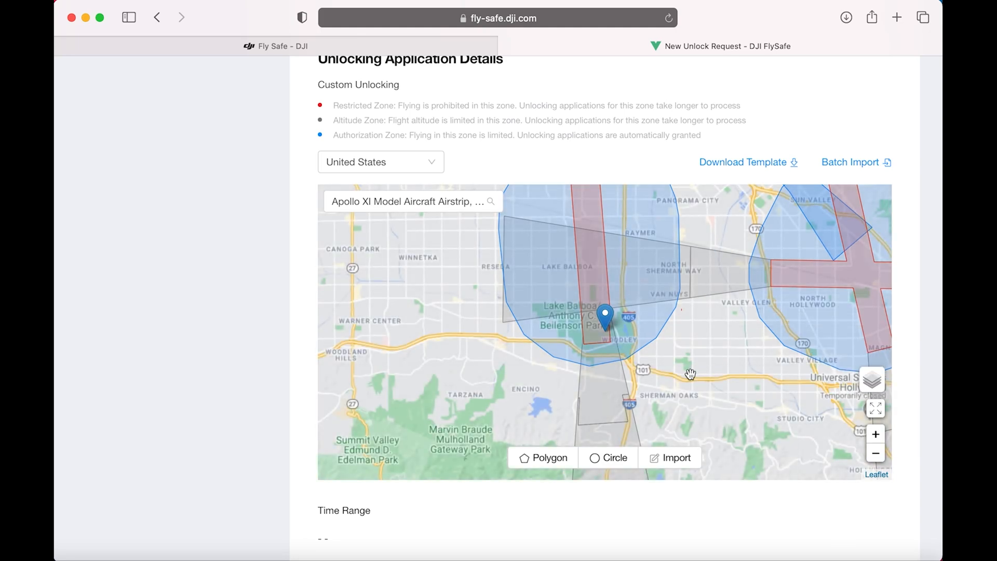
mouse_move(630, 358)
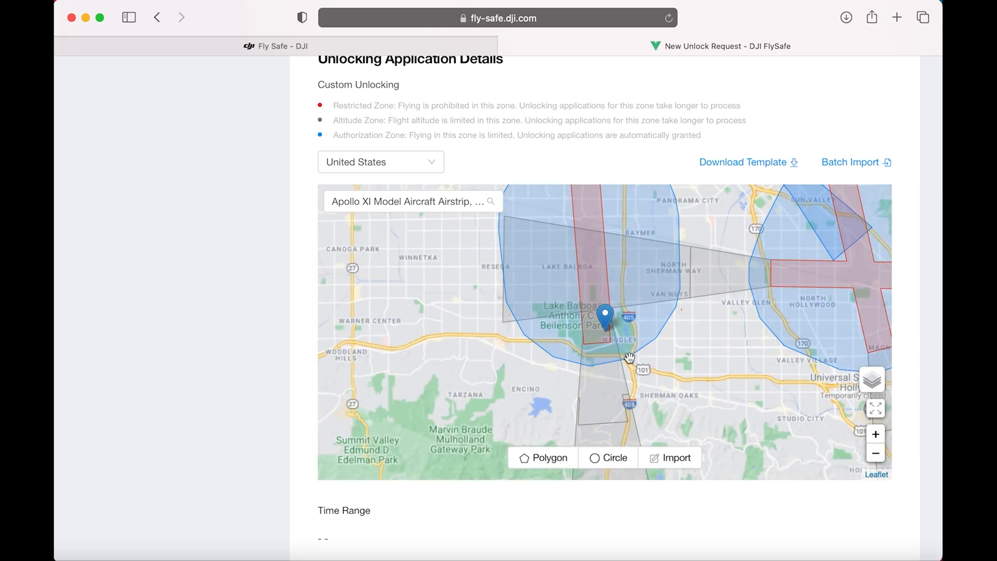
mouse_move(581, 321)
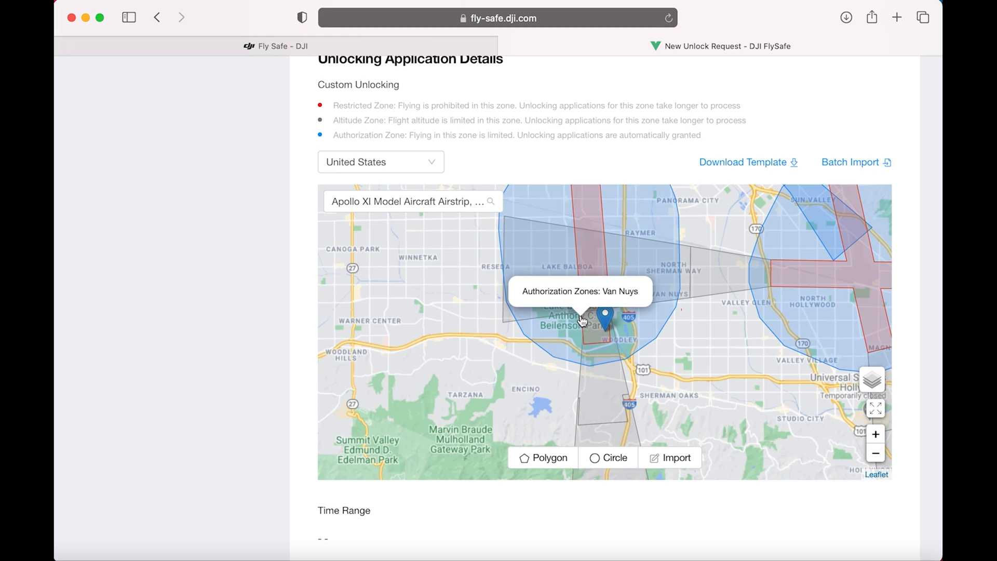
mouse_move(609, 462)
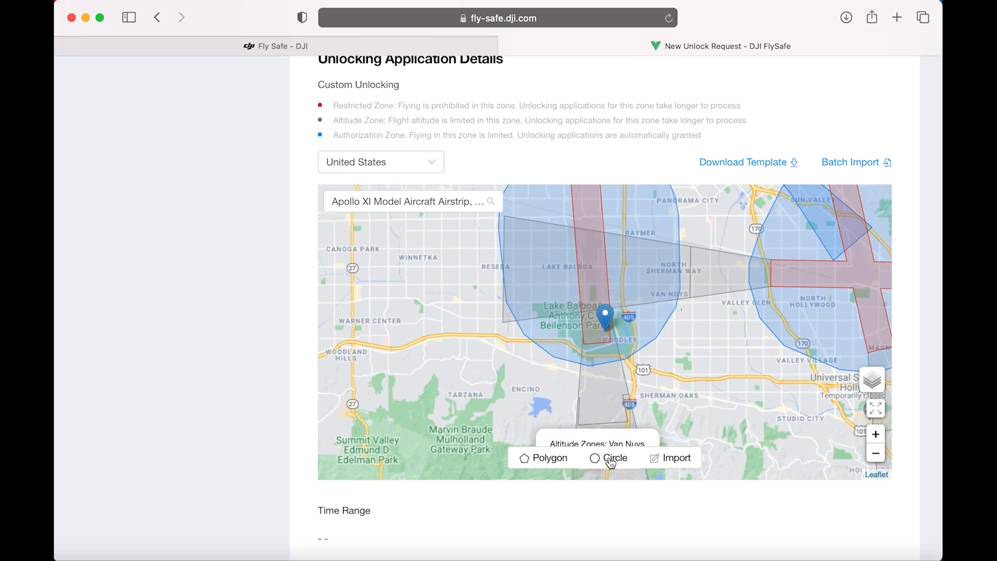
Draw a circular unlock zone over the airstrip and rename it from Unnamed1 to Apollo.
left_click(614, 456)
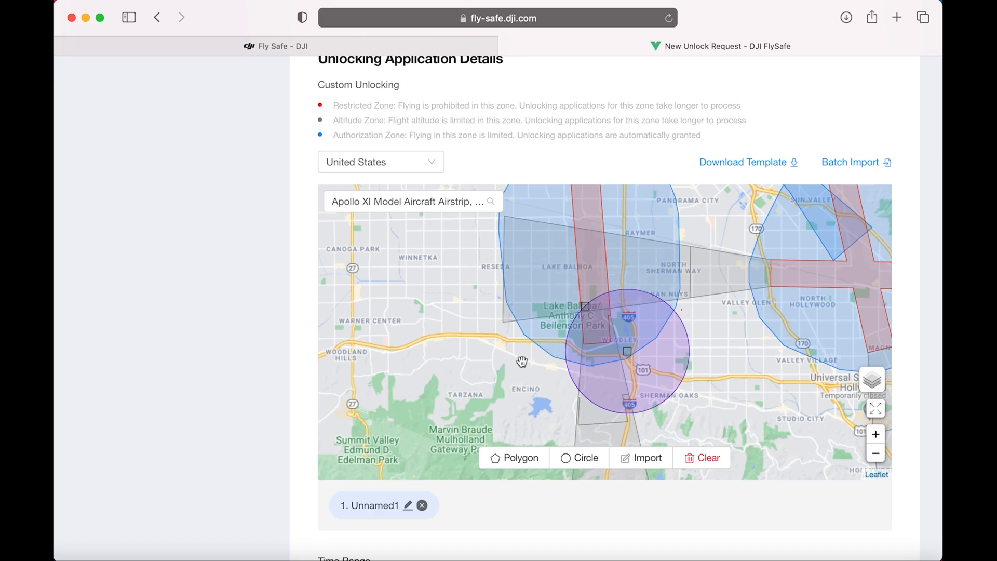
mouse_move(406, 508)
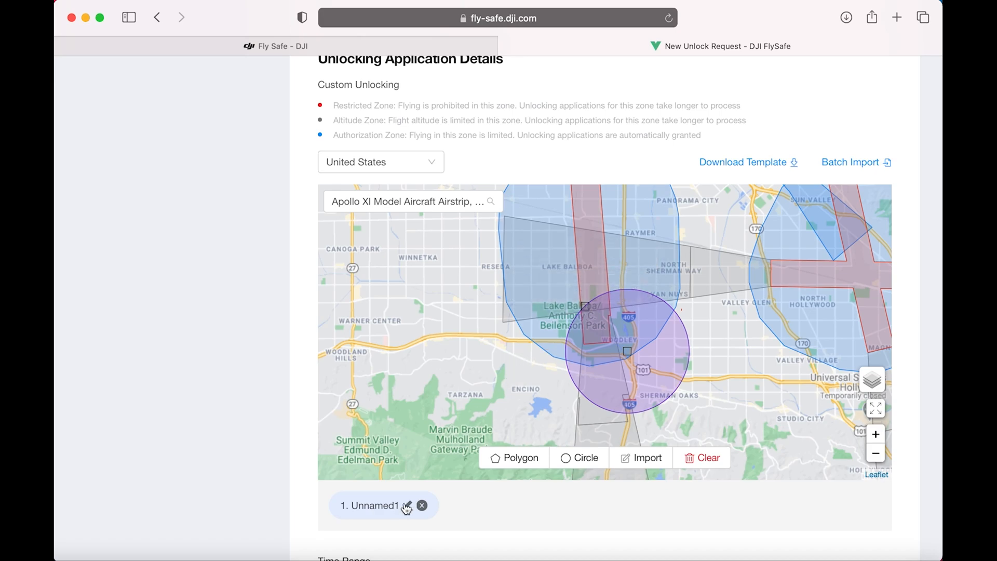
left_click(408, 505)
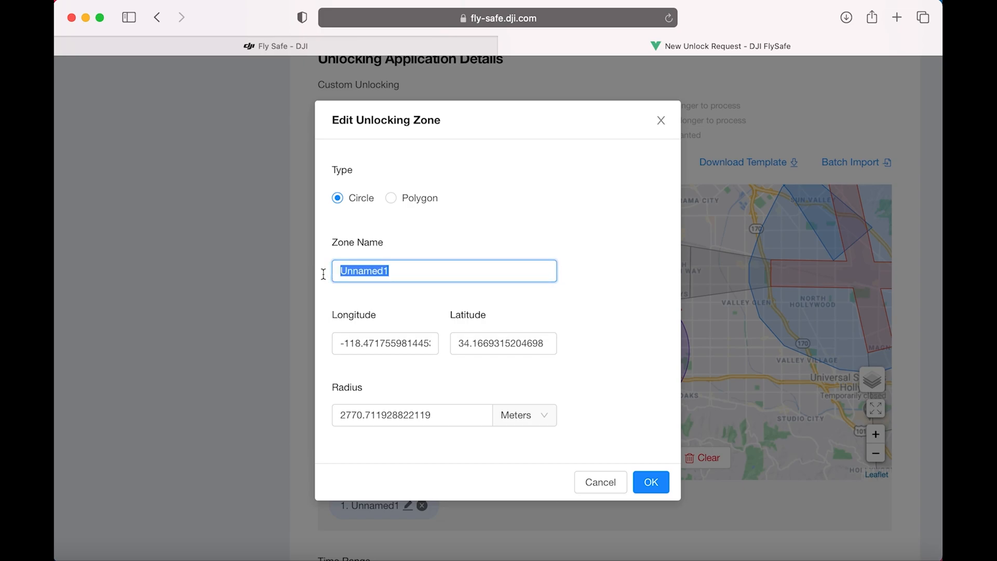
type("Apollo")
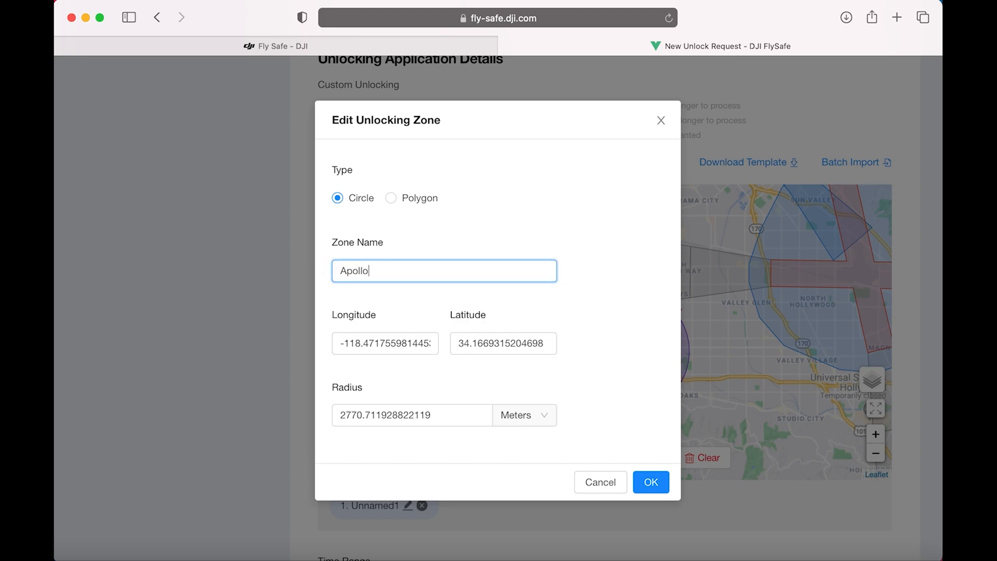
mouse_move(651, 482)
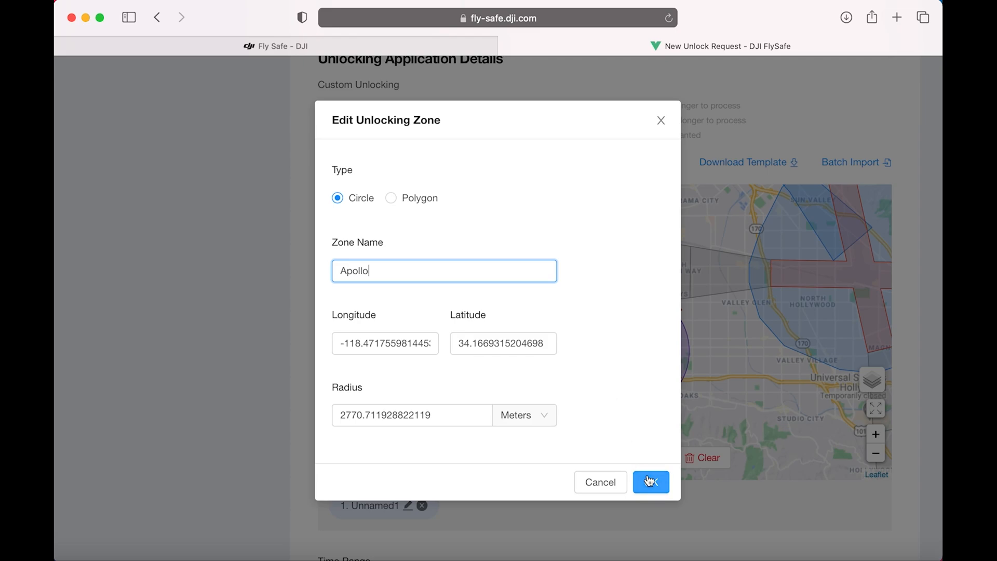
left_click(651, 482)
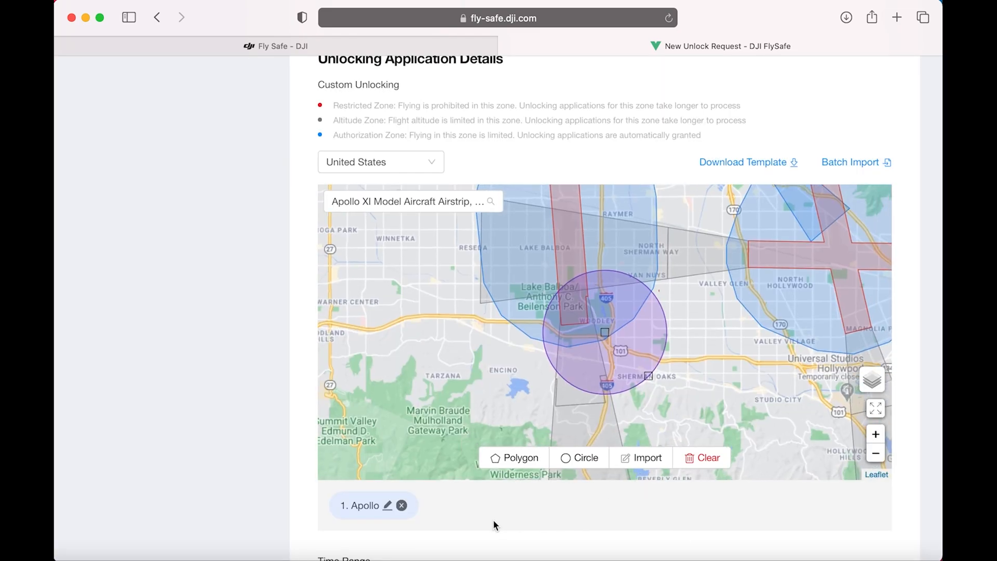
Set the unlock period from 2021-03-20 to 2021-06-20.
scroll("down", 3)
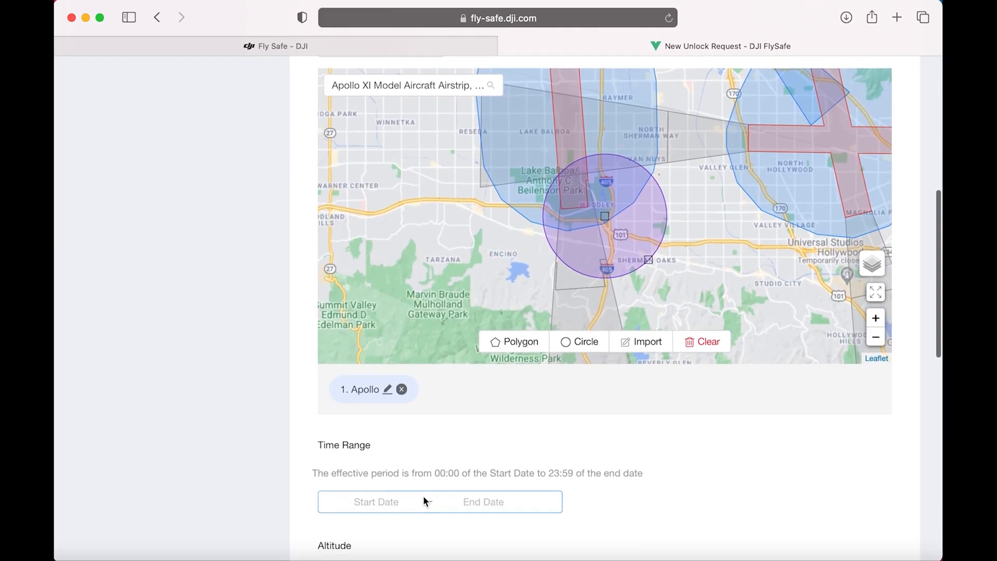
left_click(376, 502)
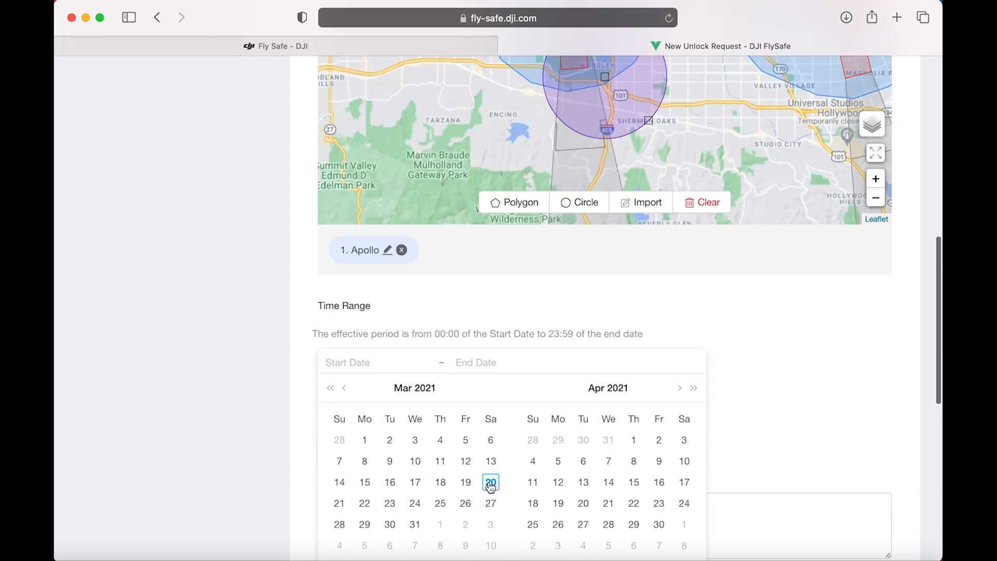
left_click(490, 482)
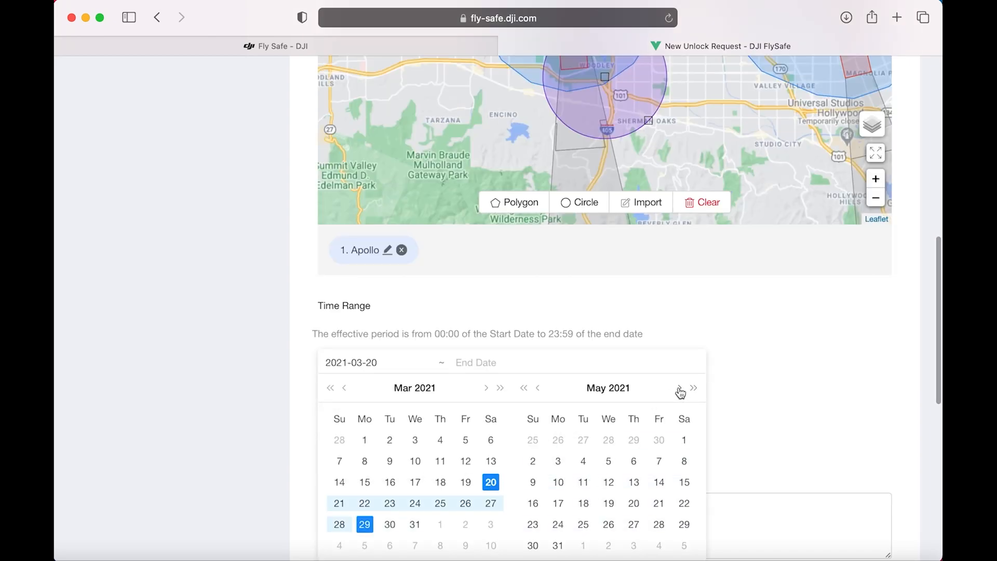
left_click(679, 388)
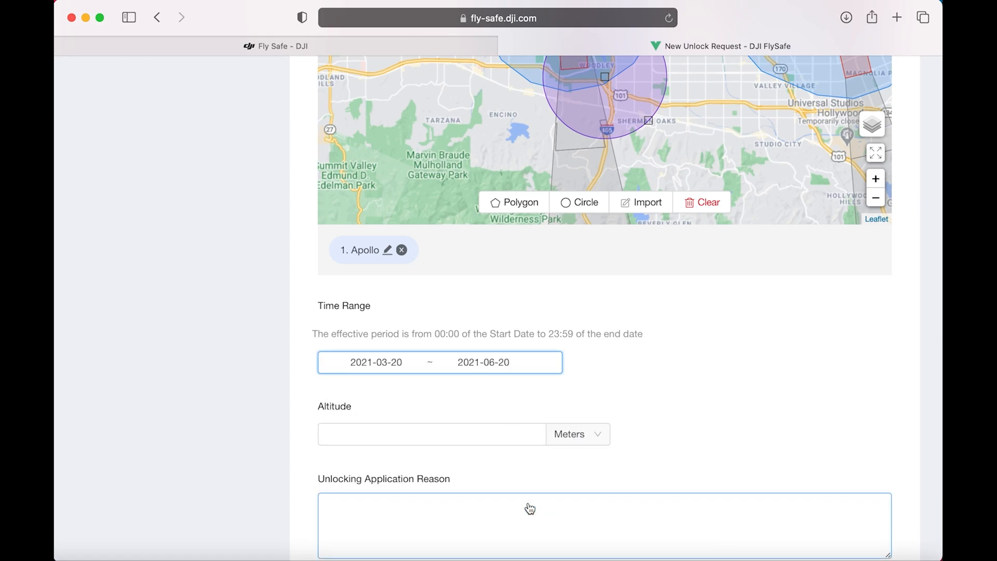
Enter a 75-meter altitude and 'Recreational' as the unlocking application reason.
left_click(431, 434)
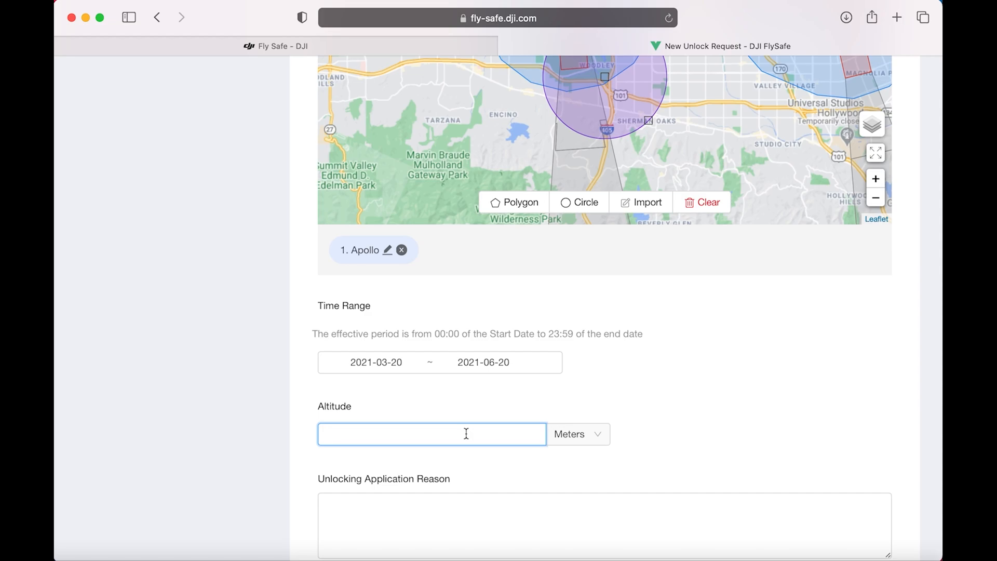
type("75")
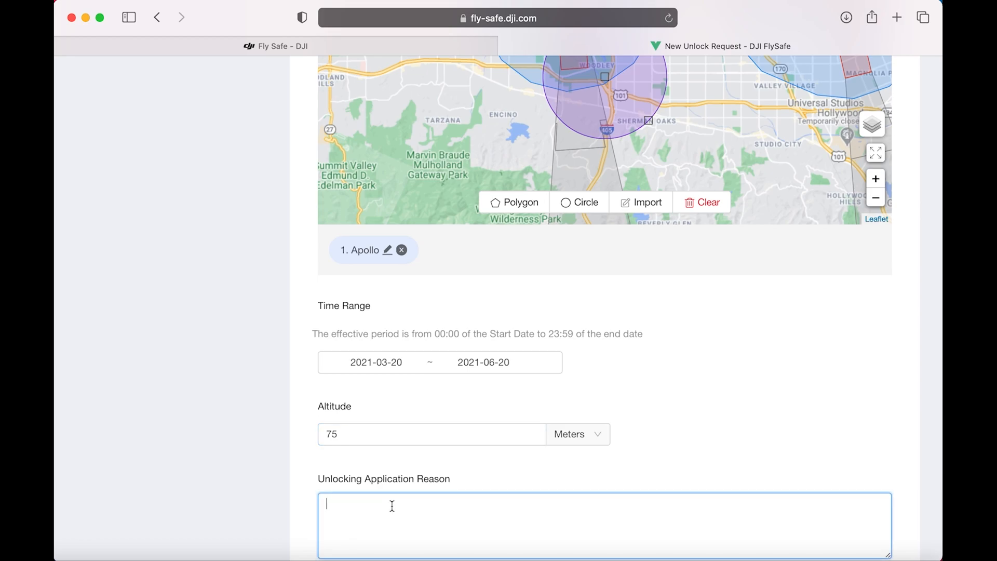
type("Recreation")
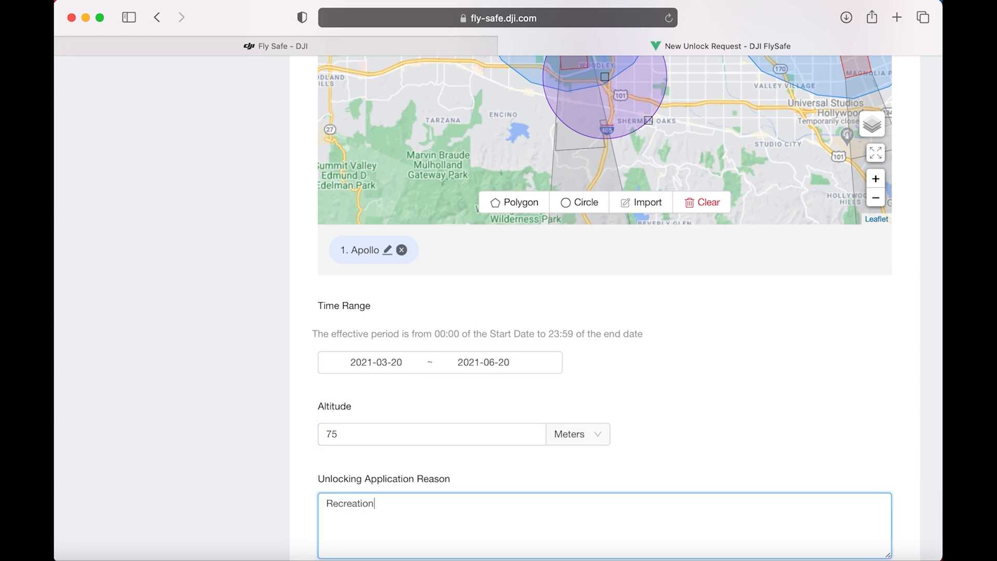
type("al")
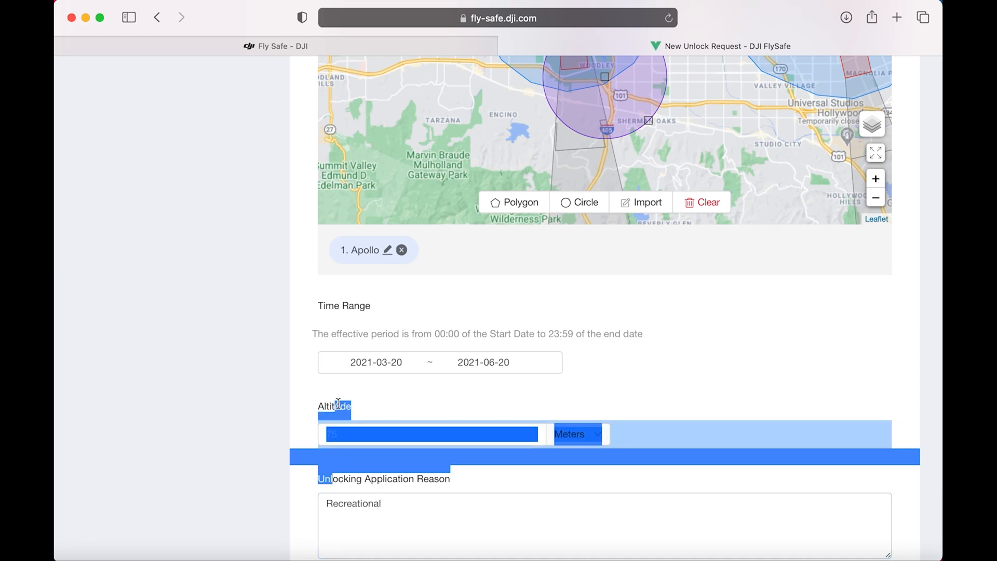
scroll("down", 3)
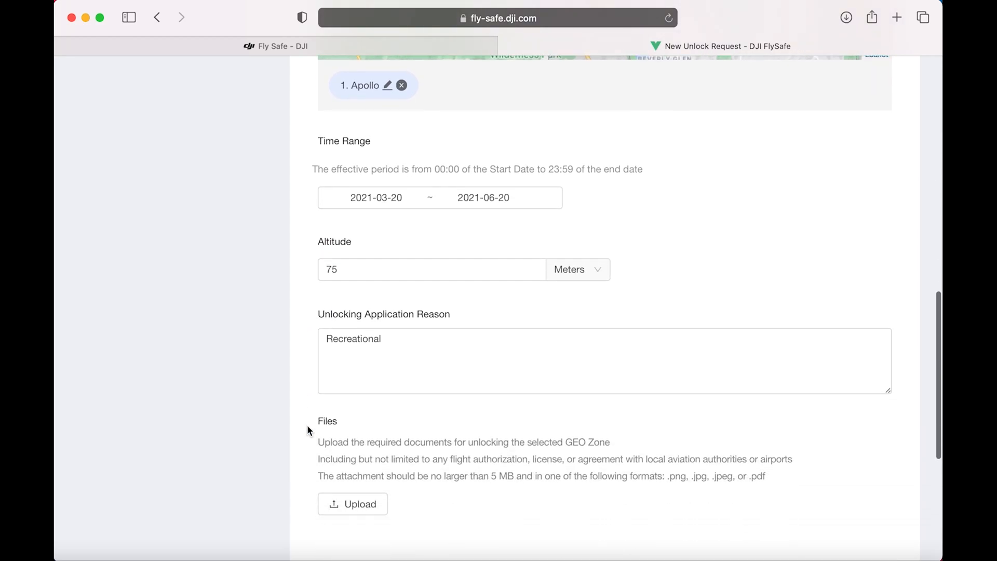
Upload RC Park LOA 2020 from the iCloud Drive Apollo folder as the supporting file.
scroll("down", 3)
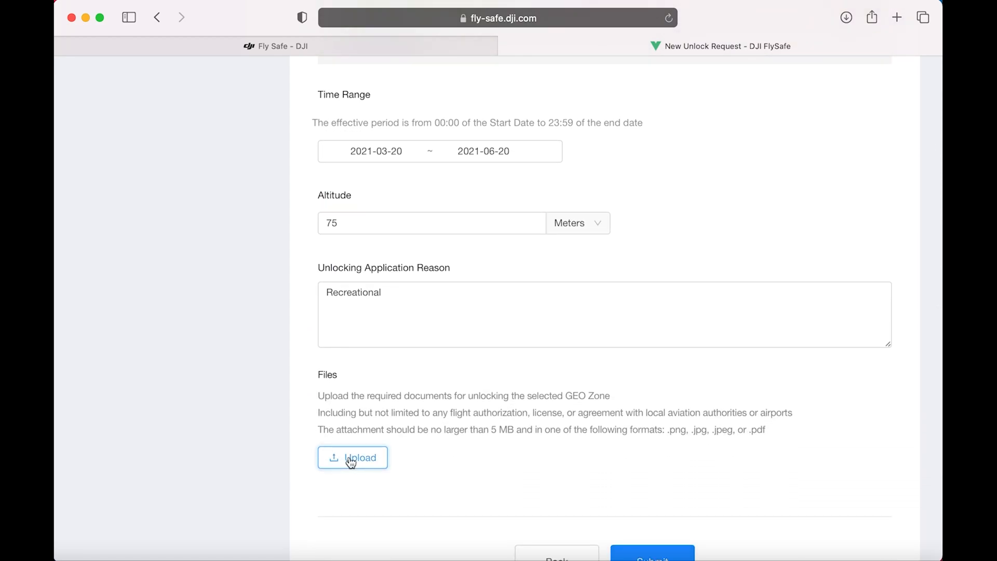
left_click(352, 456)
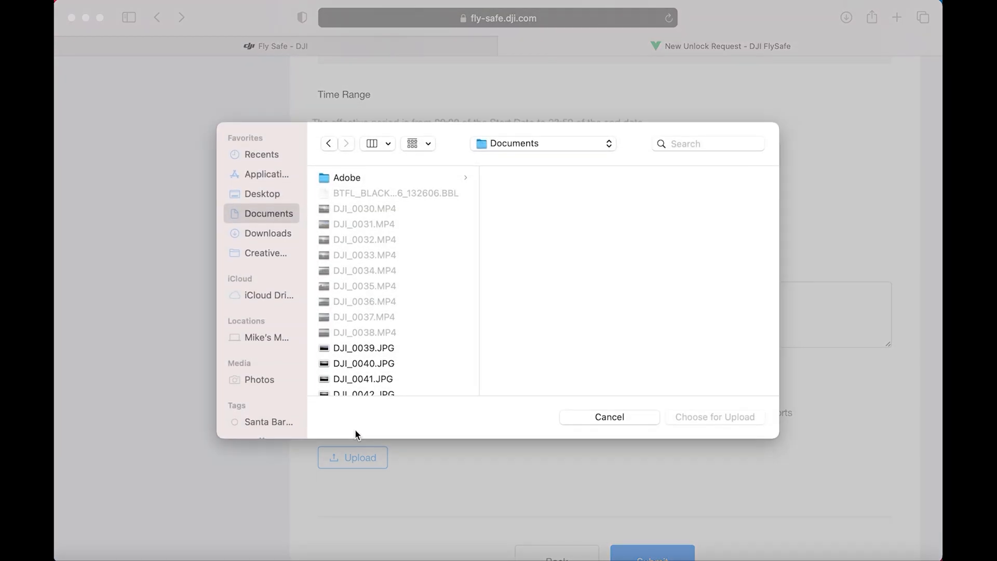
left_click(269, 295)
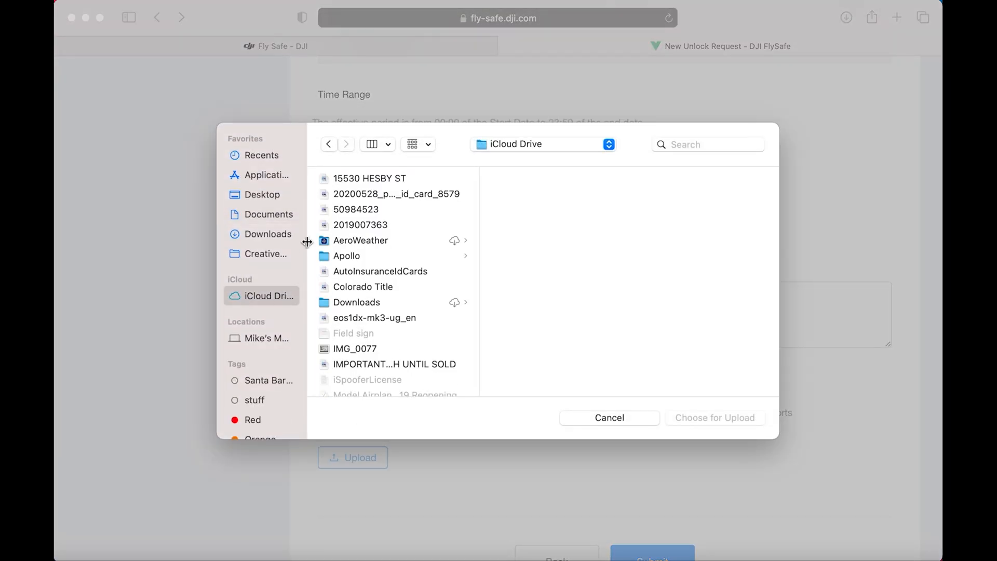
left_click(346, 255)
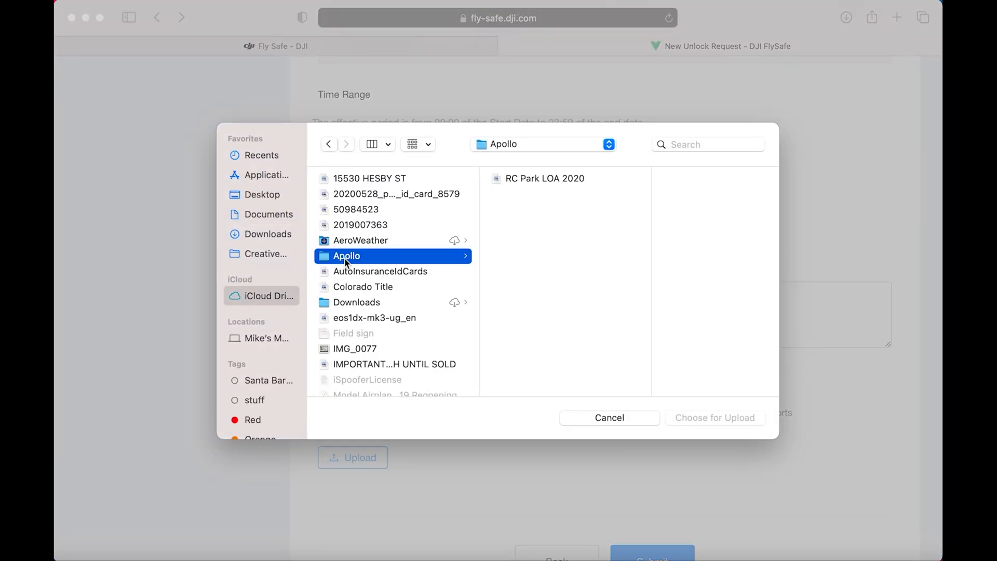
left_click(543, 178)
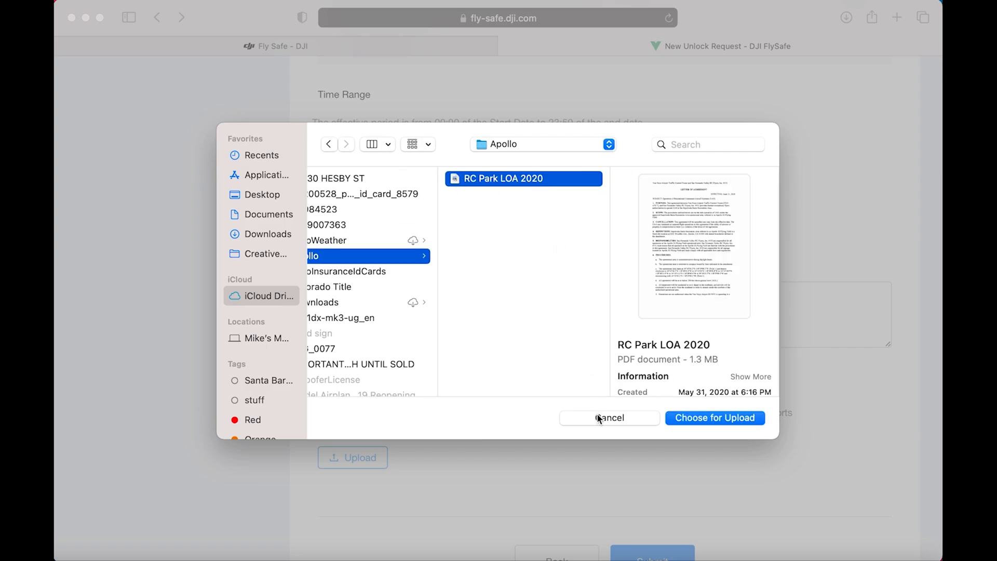
left_click(715, 417)
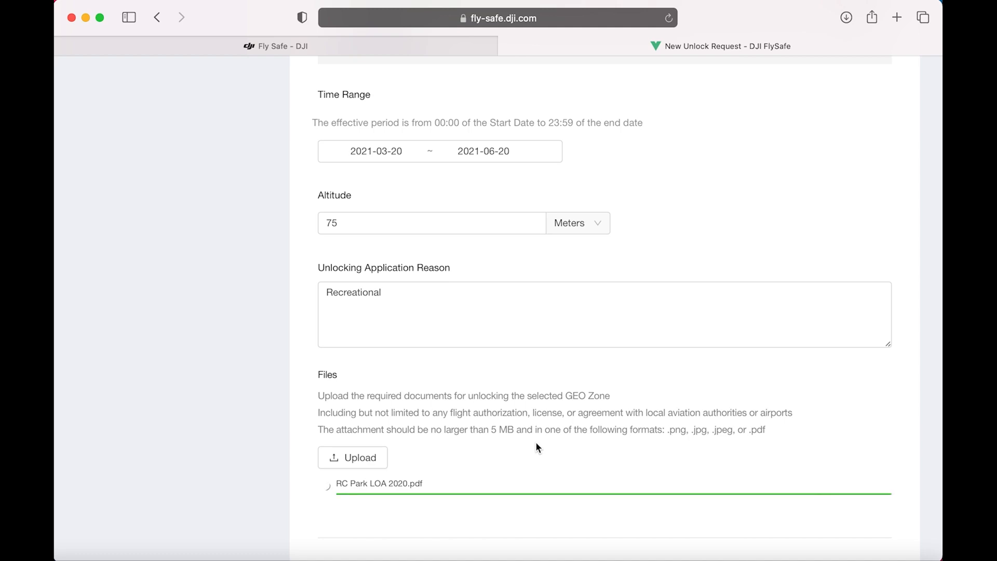
scroll("down", 3)
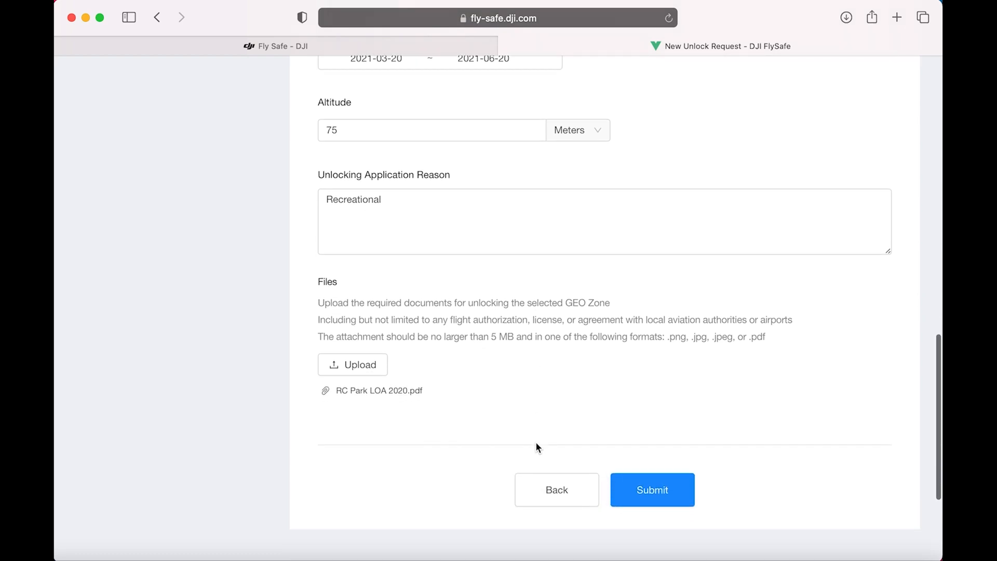
left_click(652, 489)
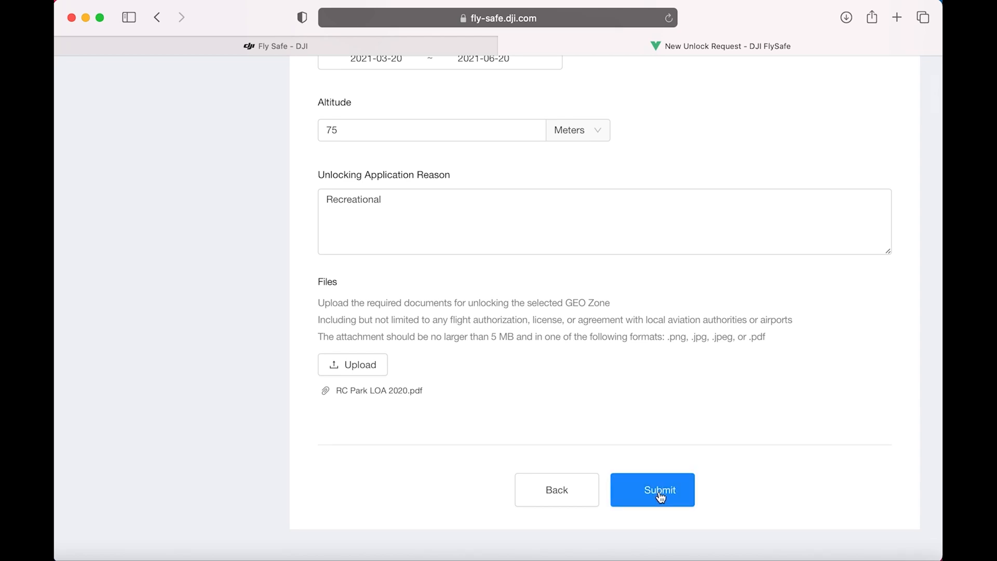
Submit the Apollo request and view the unlock request list filtered to Accepted.
left_click(651, 490)
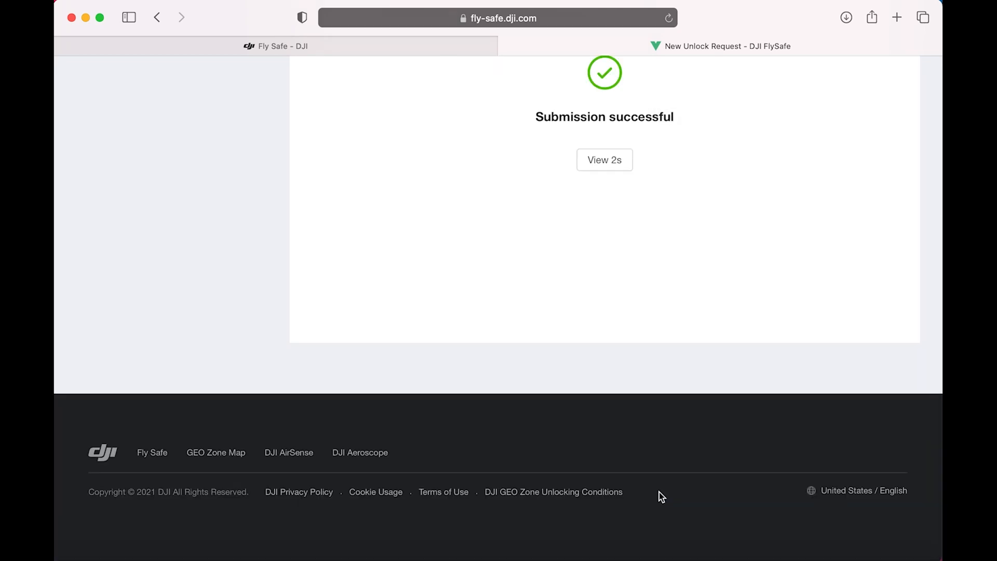
left_click(604, 159)
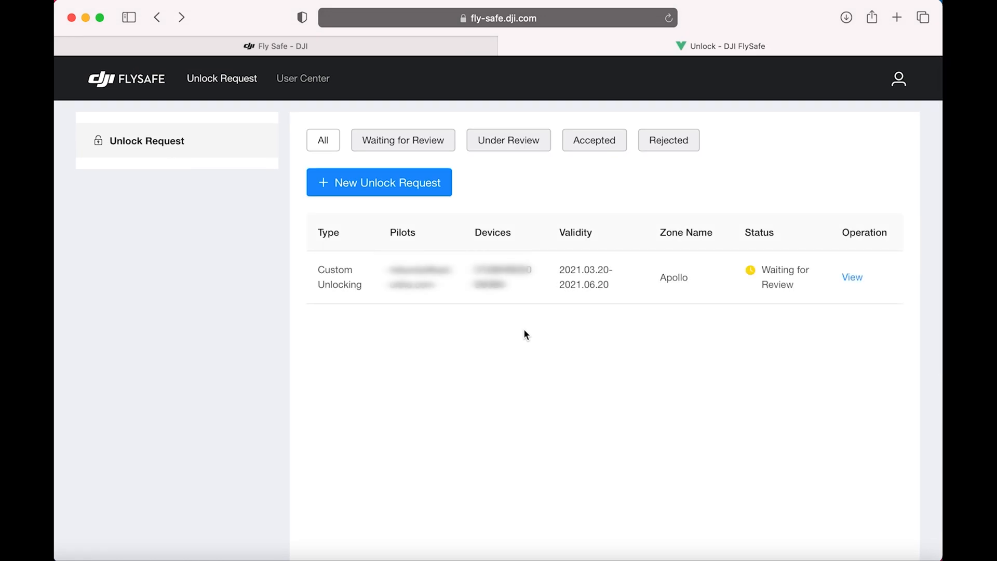
left_click(592, 140)
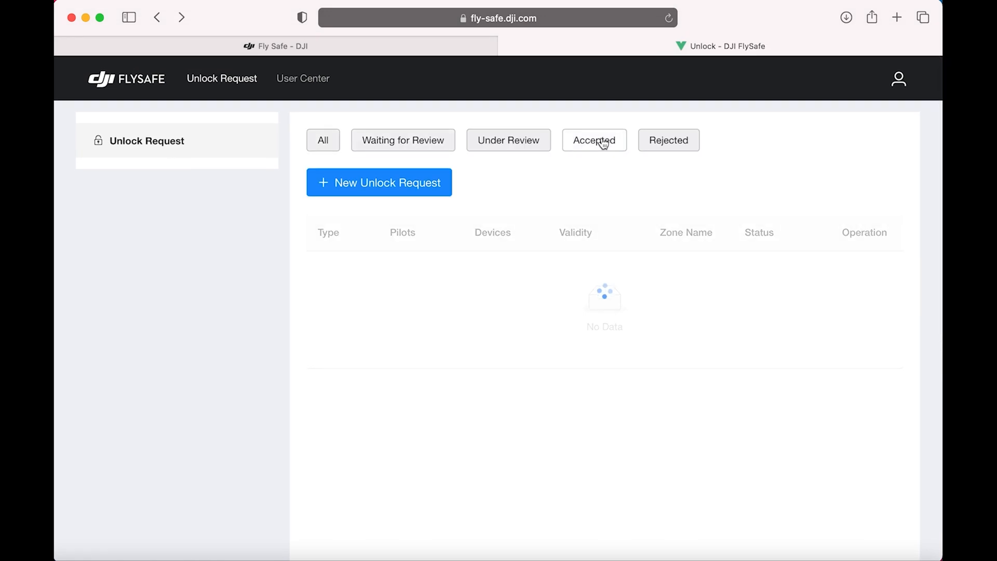
left_click(594, 140)
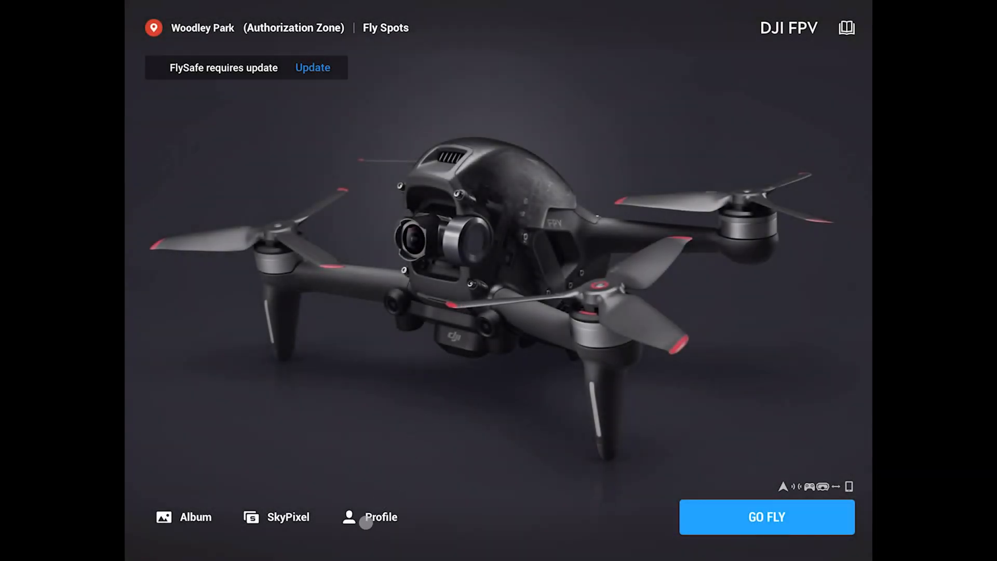
left_click(380, 516)
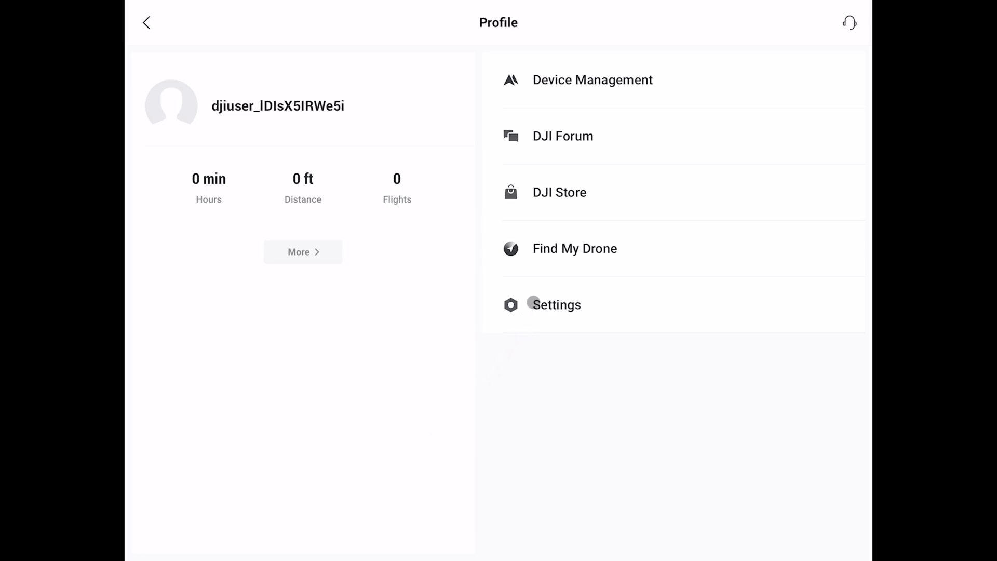
left_click(555, 303)
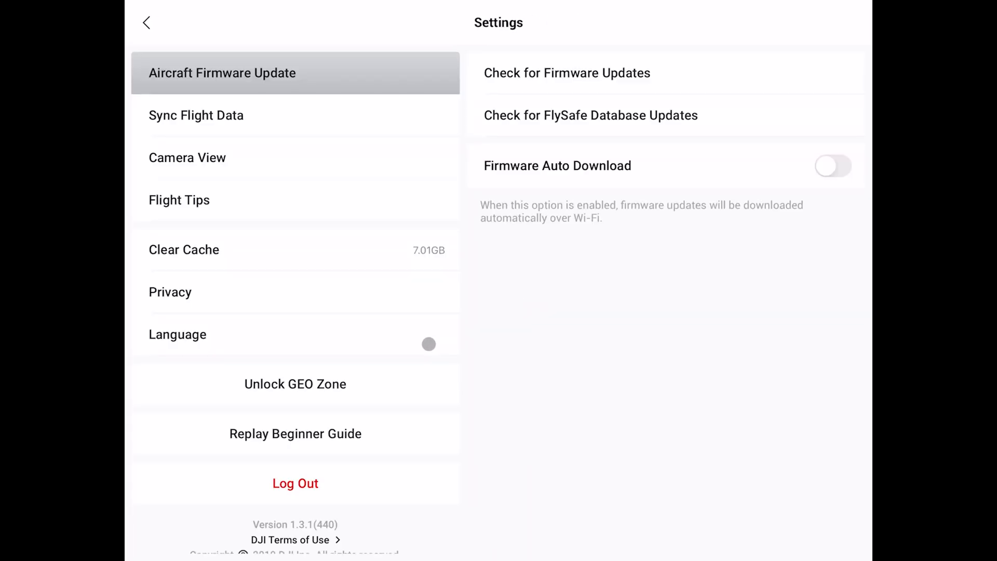
left_click(295, 383)
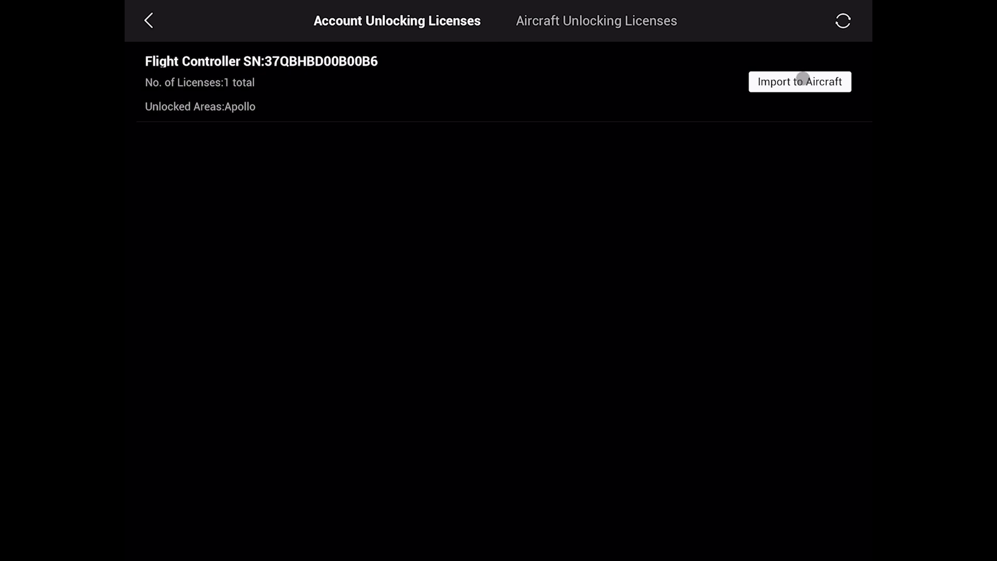
Import the Apollo license to the aircraft, enable it after accepting both statements, and return home.
left_click(799, 82)
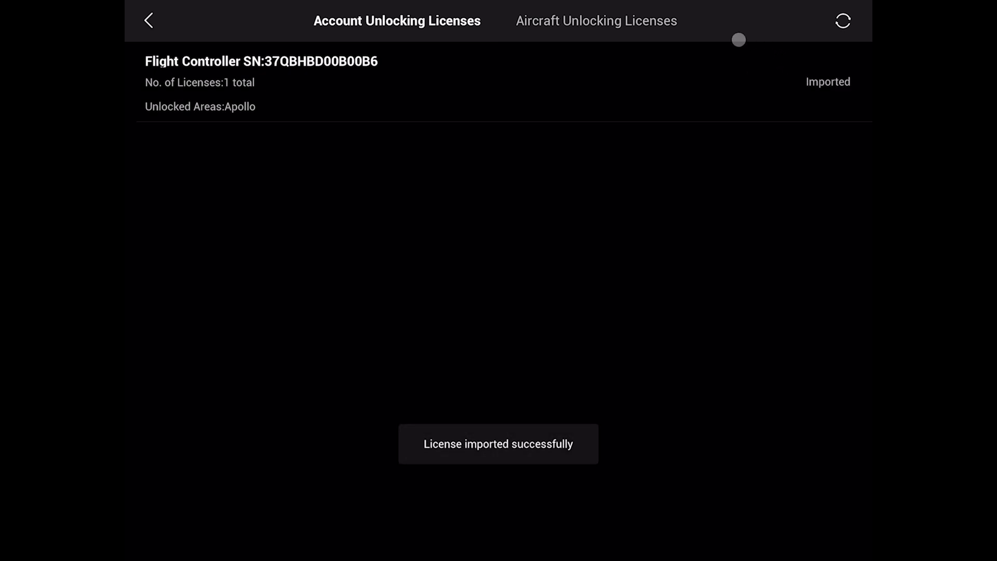
left_click(595, 21)
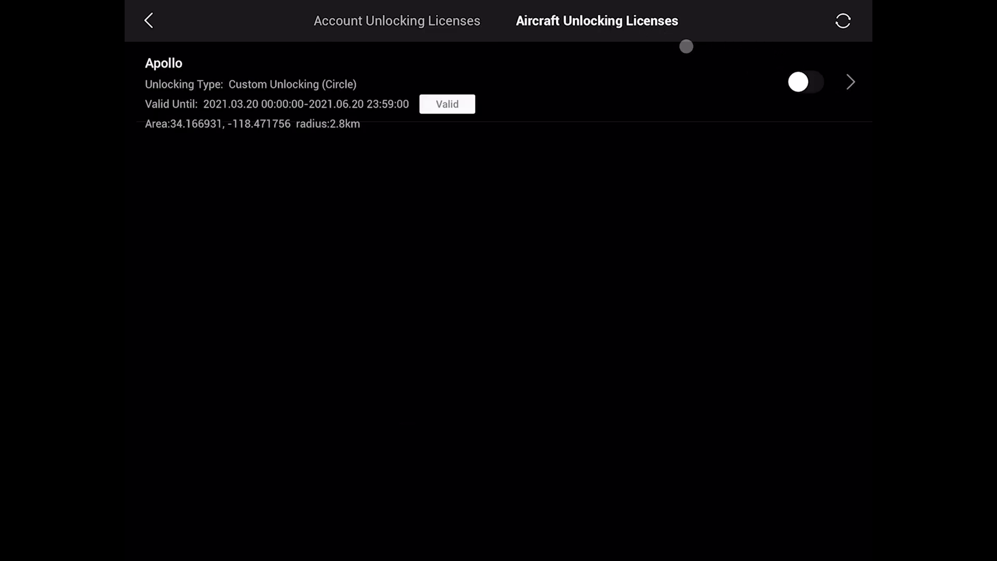
left_click(804, 82)
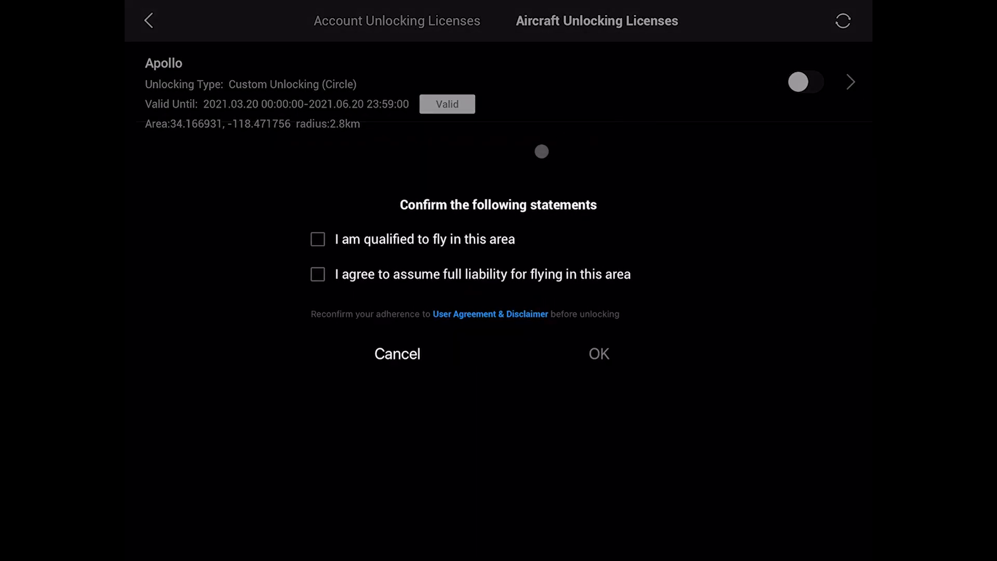
left_click(317, 239)
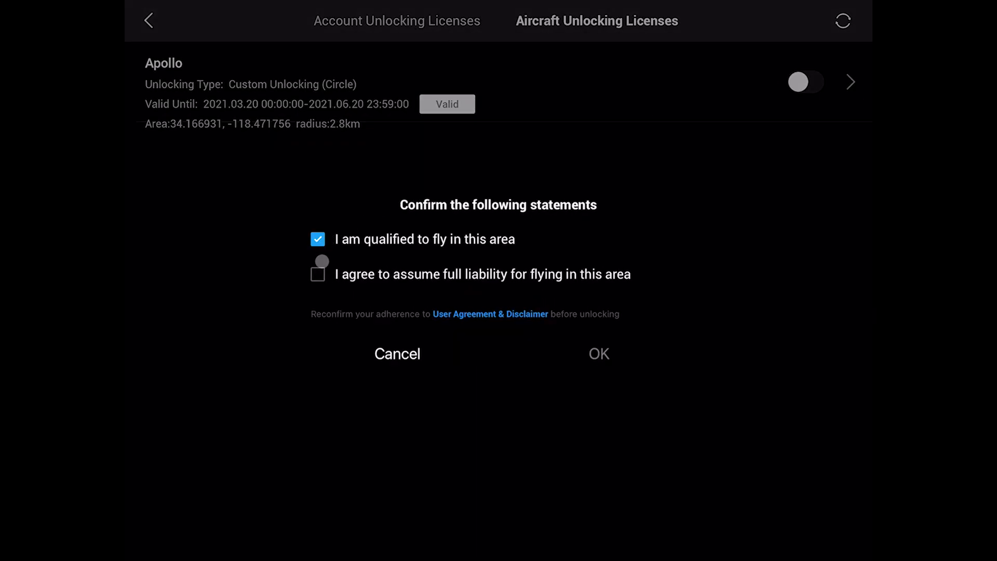
left_click(318, 274)
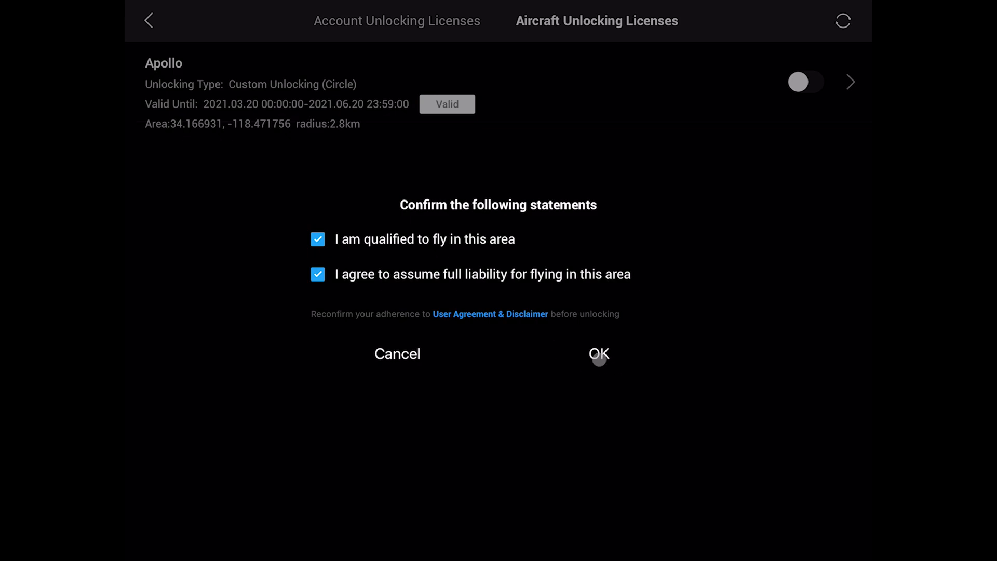
left_click(598, 354)
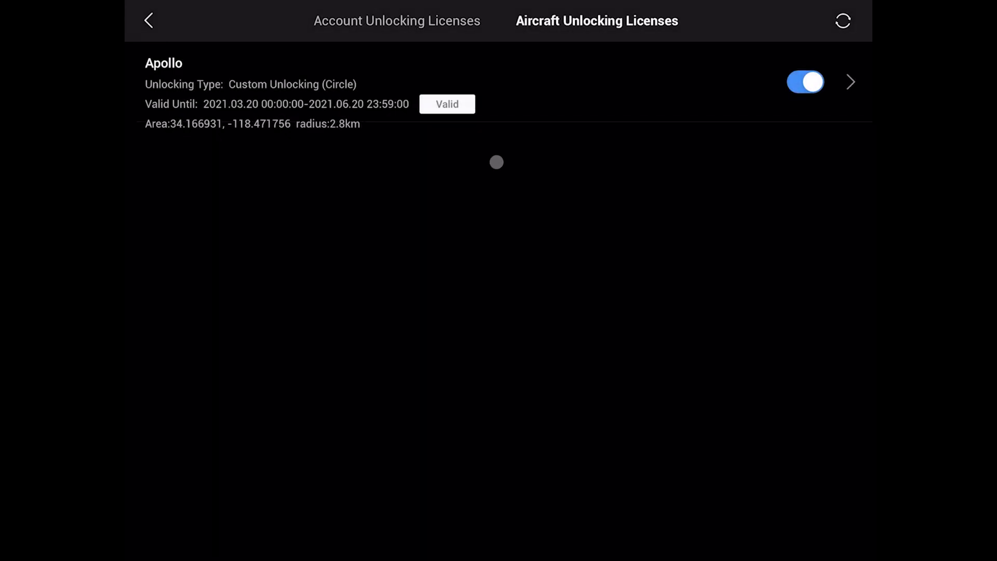
left_click(149, 20)
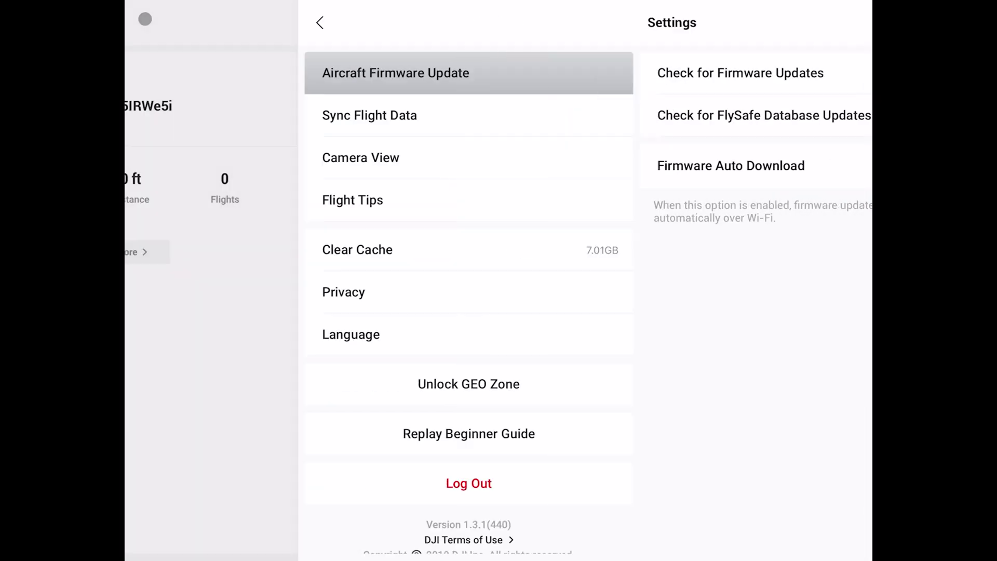
left_click(320, 22)
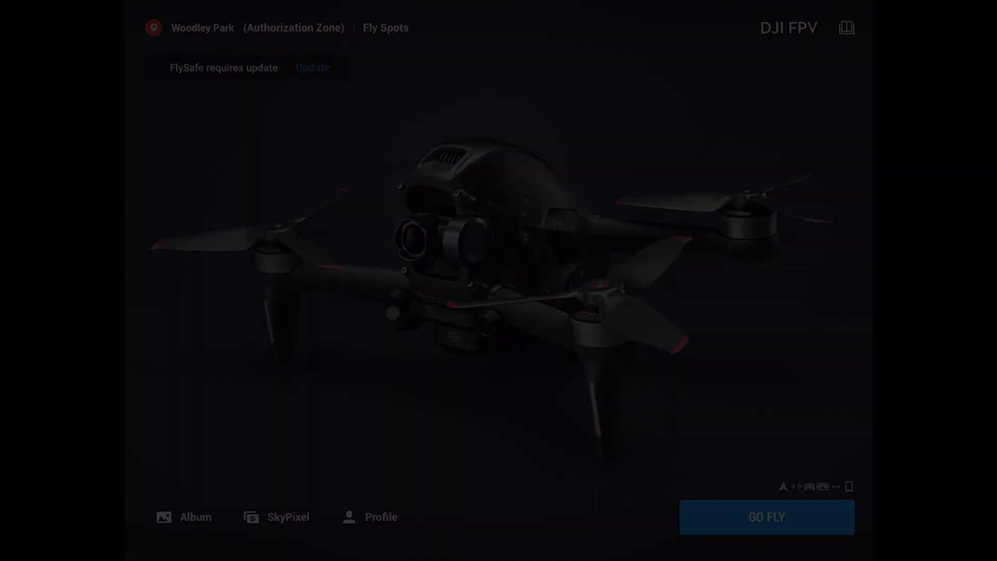